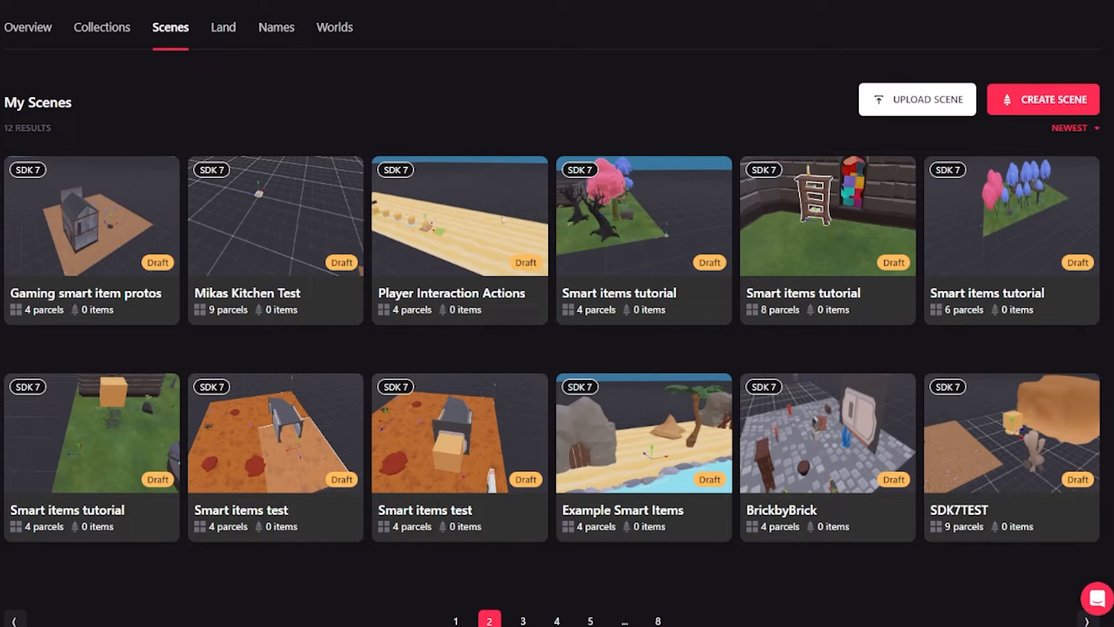
{"action": "mouse_move", "coordinate": [838, 345]}
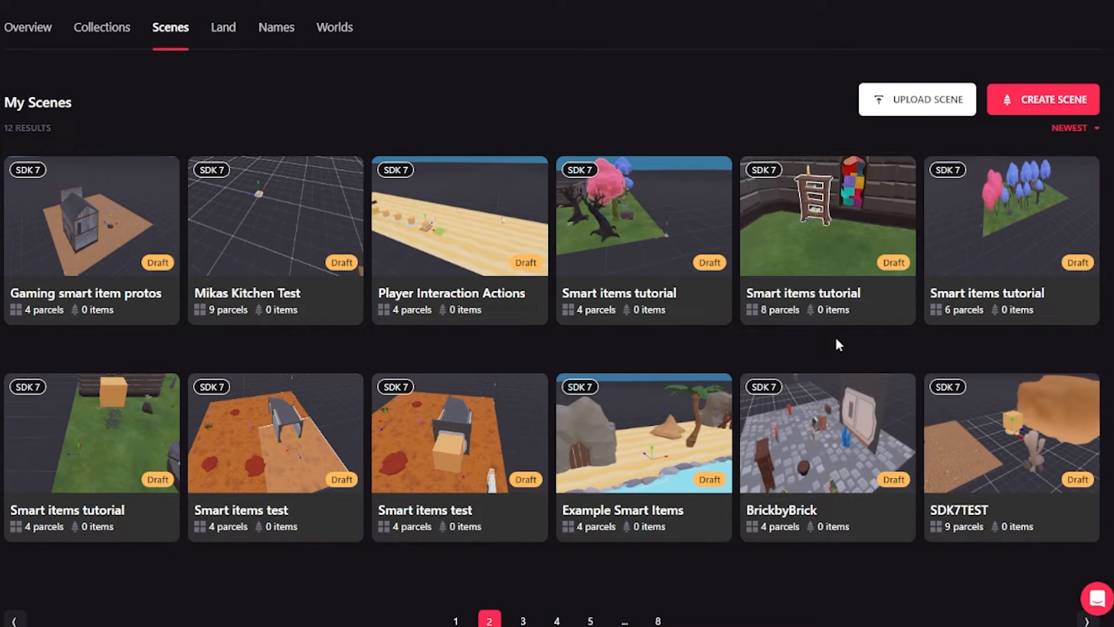
{"action": "mouse_move", "coordinate": [713, 355]}
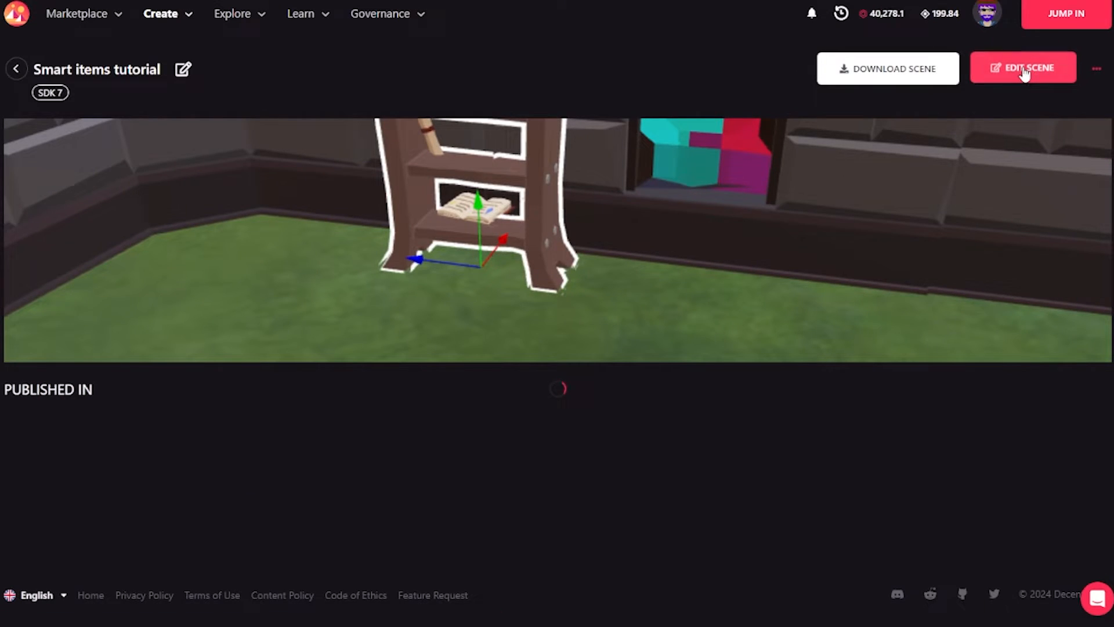
Step: Load the Smart items tutorial scene into the editor via Edit Scene
{"action": "left_click", "coordinate": [1022, 67]}
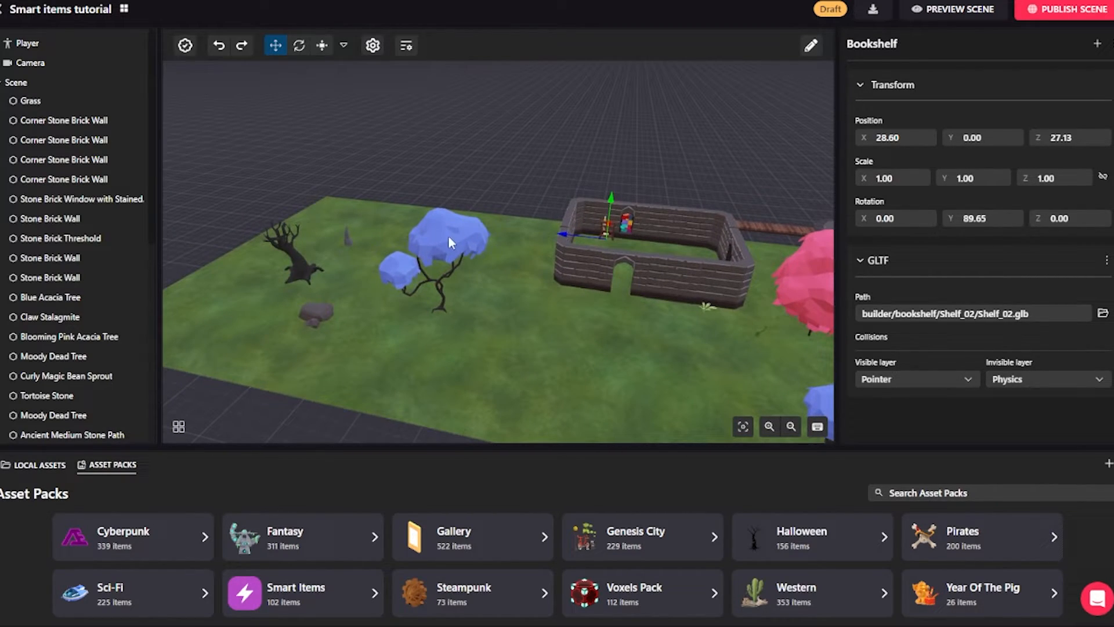
{"action": "mouse_move", "coordinate": [502, 501]}
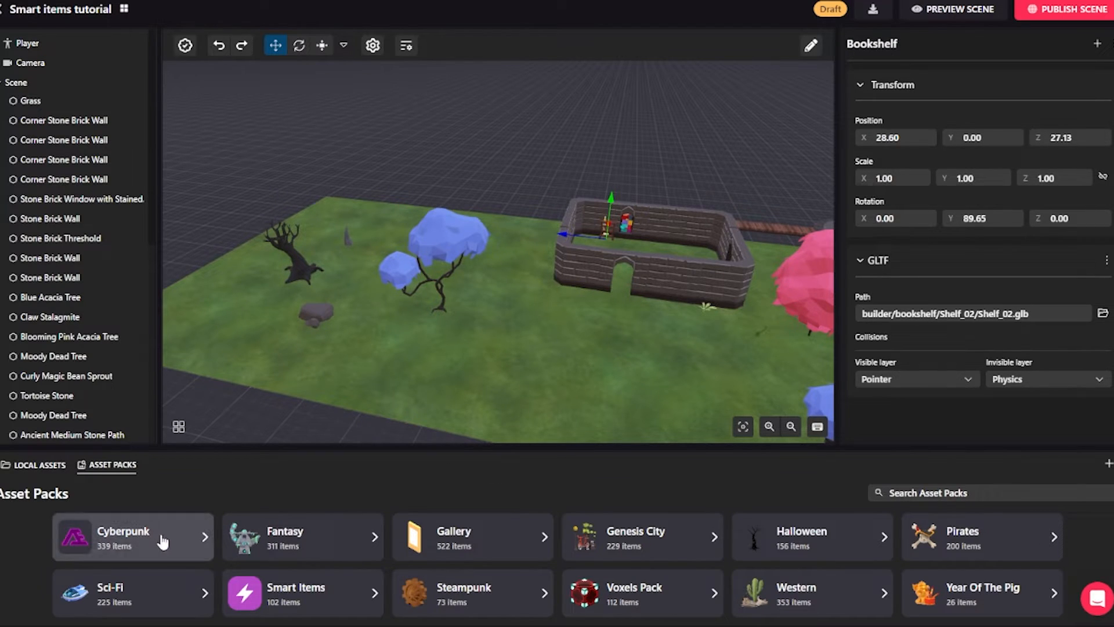
{"action": "mouse_move", "coordinate": [323, 491]}
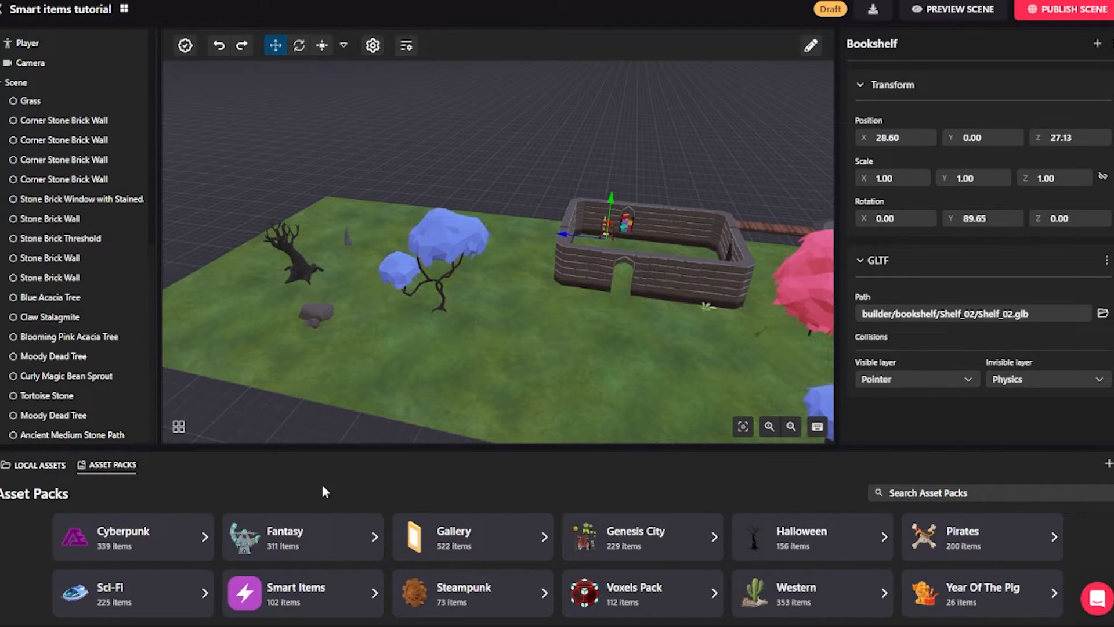
{"action": "mouse_move", "coordinate": [349, 543]}
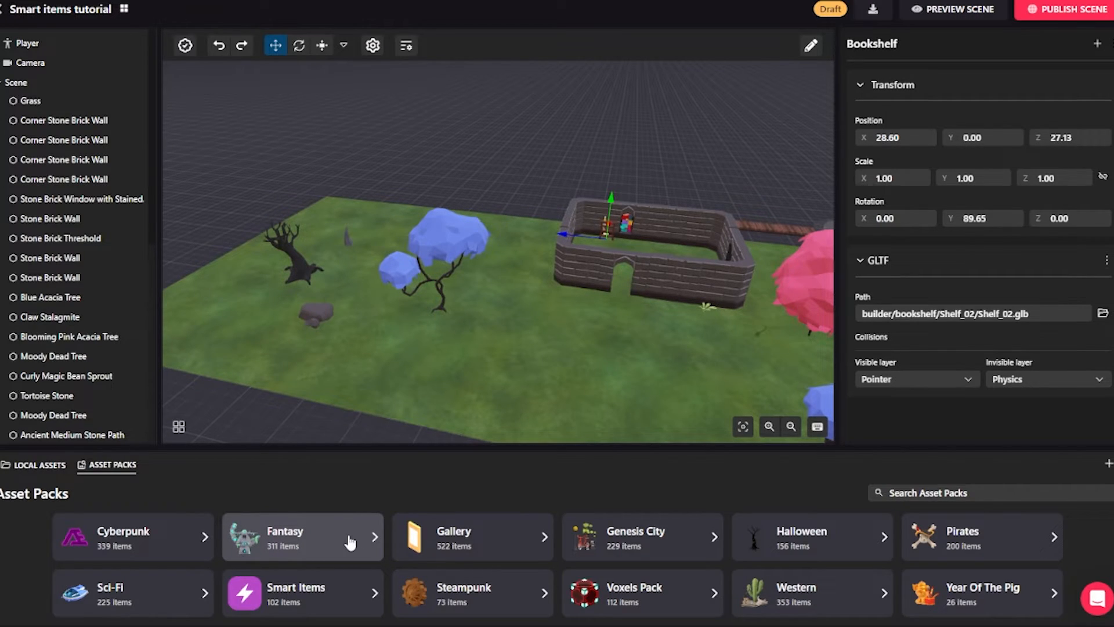
Step: Browse the Fantasy asset pack to place the Wooden & Iron Court Table inside the walls
{"action": "left_click", "coordinate": [302, 536]}
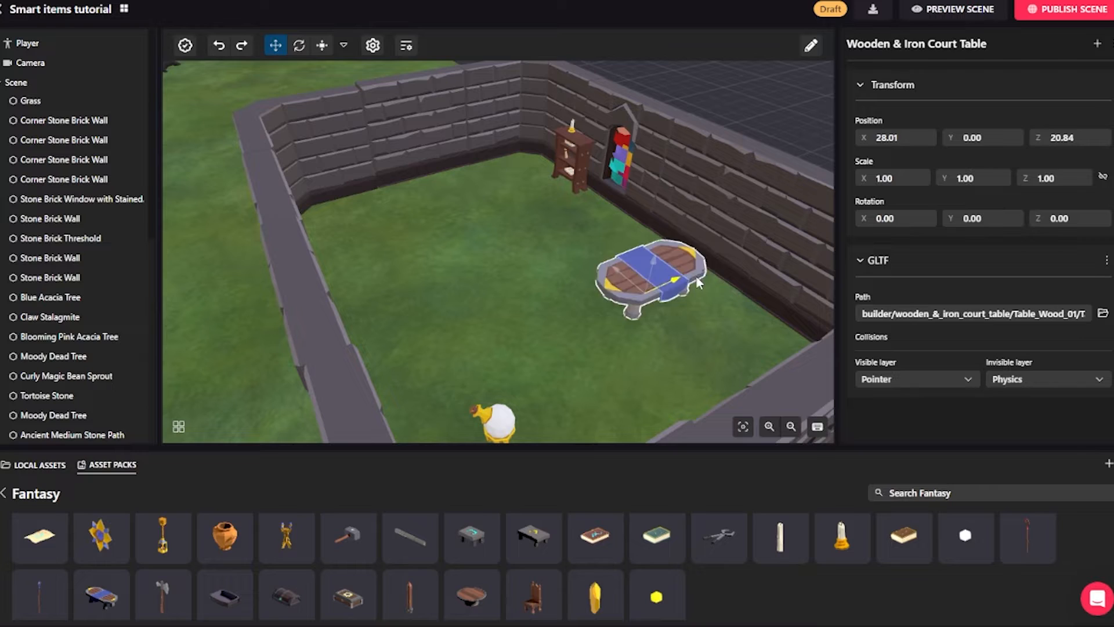
Step: Nudge the court table left and along its depth to 25.53, 0, 21.02, trying the rotate and scale tools
{"action": "left_click_drag", "start_coordinate": [646, 273], "coordinate": [569, 245]}
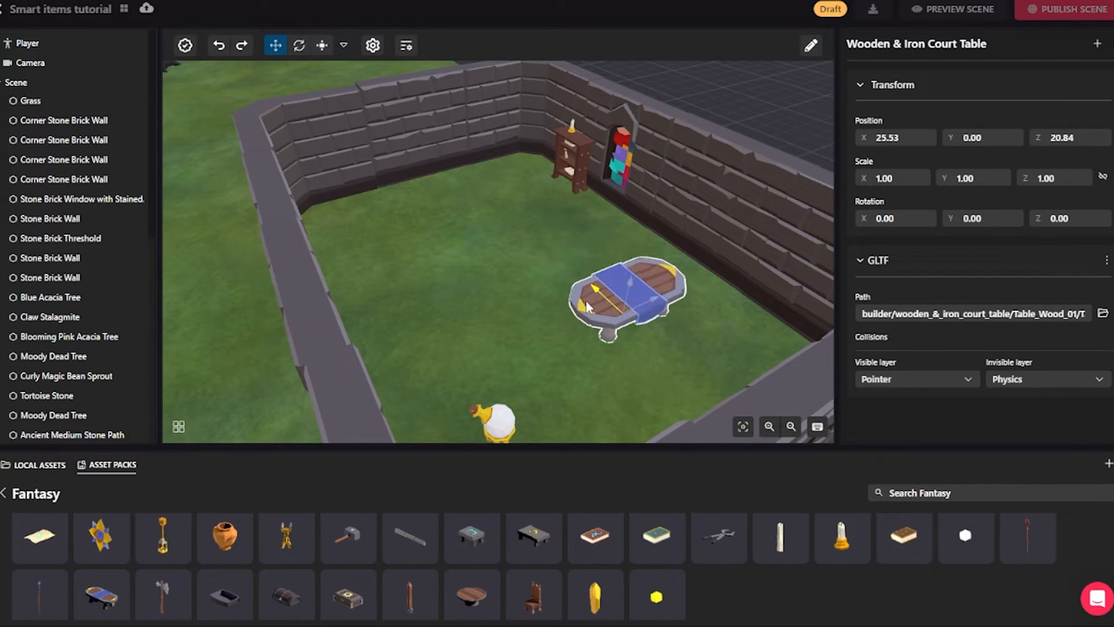
{"action": "left_click", "coordinate": [274, 46]}
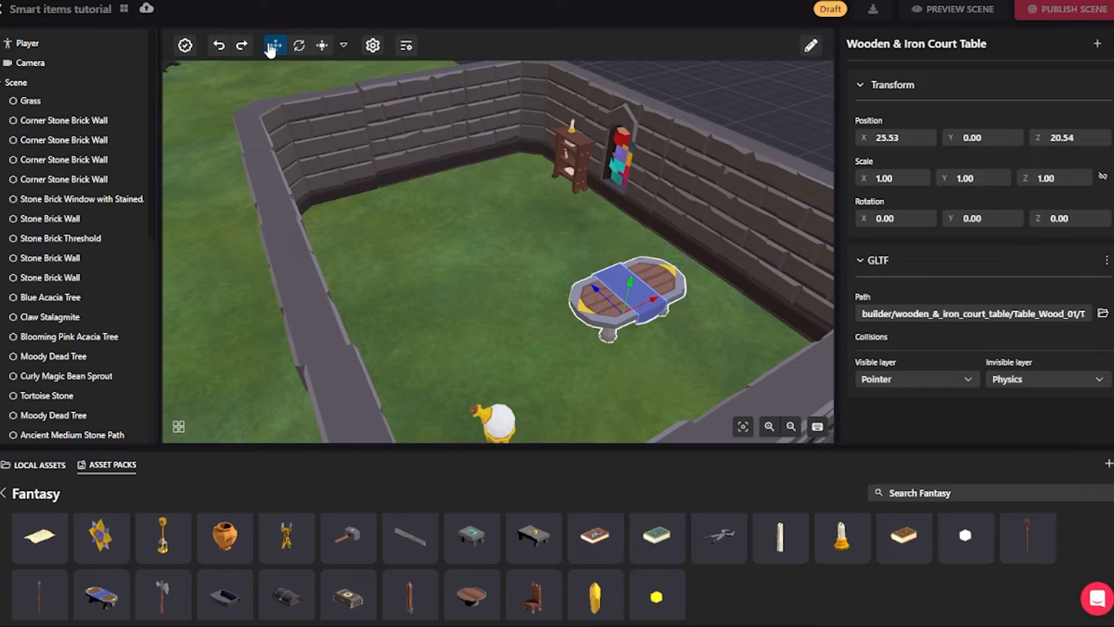
{"action": "left_click", "coordinate": [275, 45]}
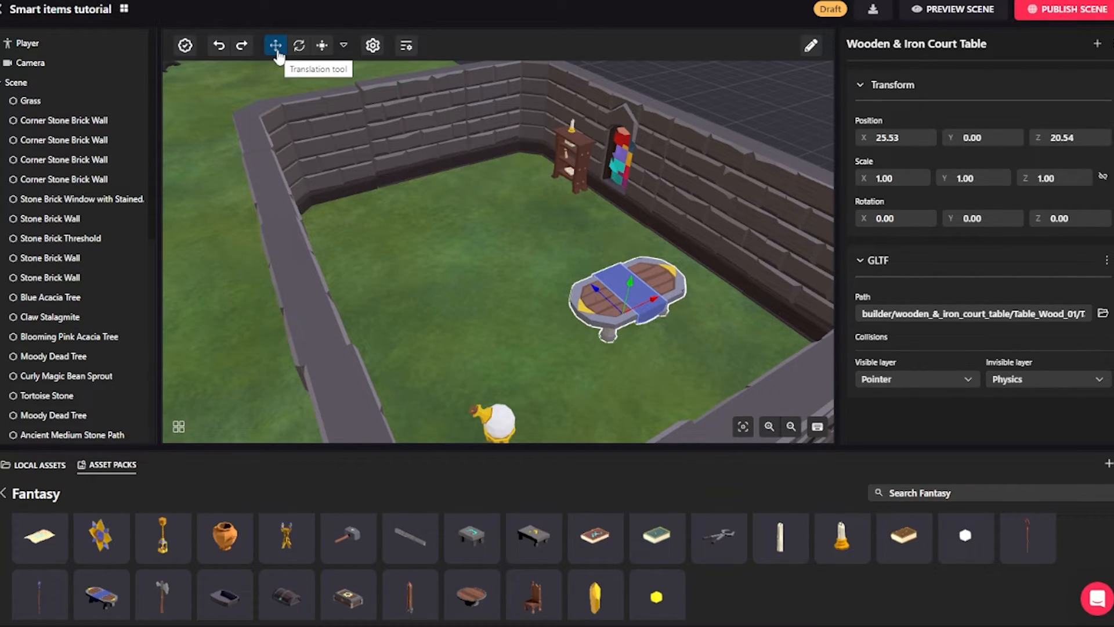
{"action": "mouse_move", "coordinate": [537, 286]}
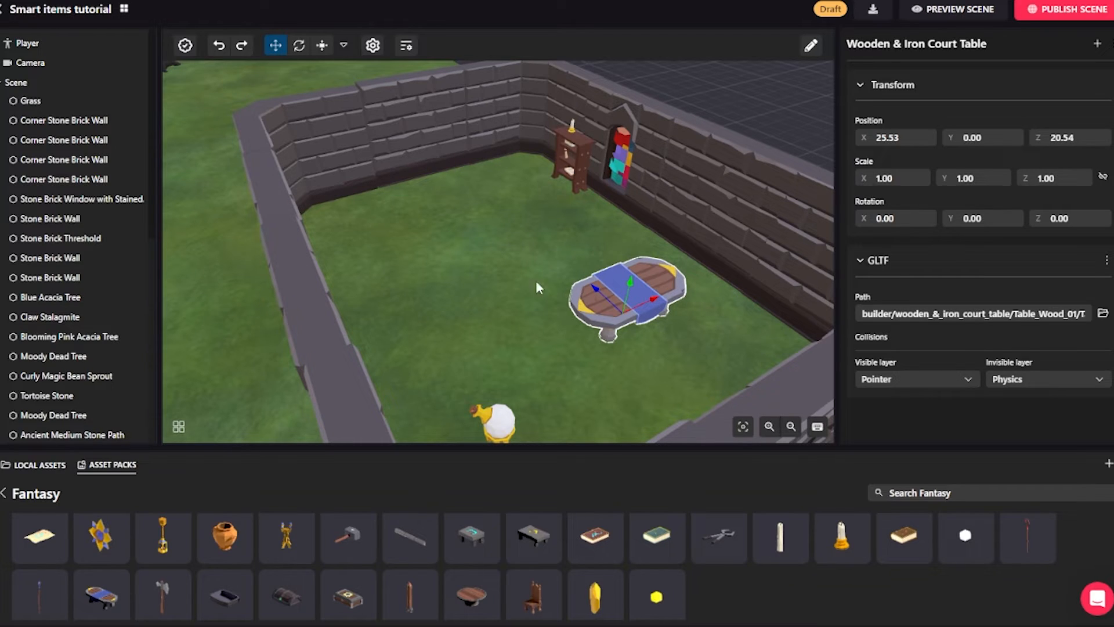
{"action": "left_click_drag", "start_coordinate": [636, 295], "coordinate": [625, 284]}
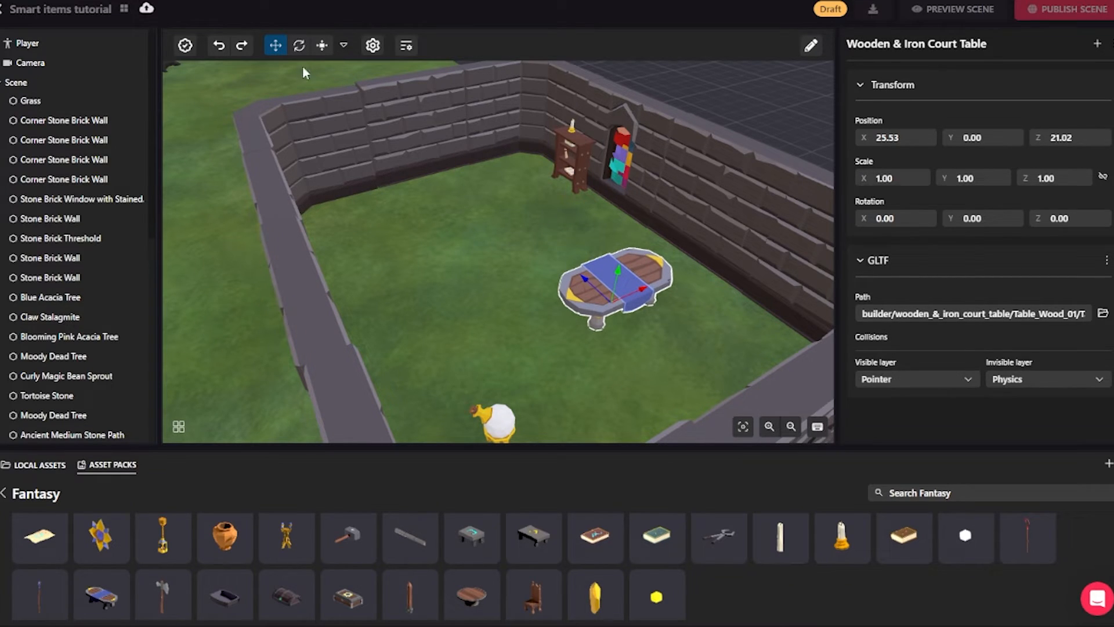
{"action": "left_click", "coordinate": [298, 45]}
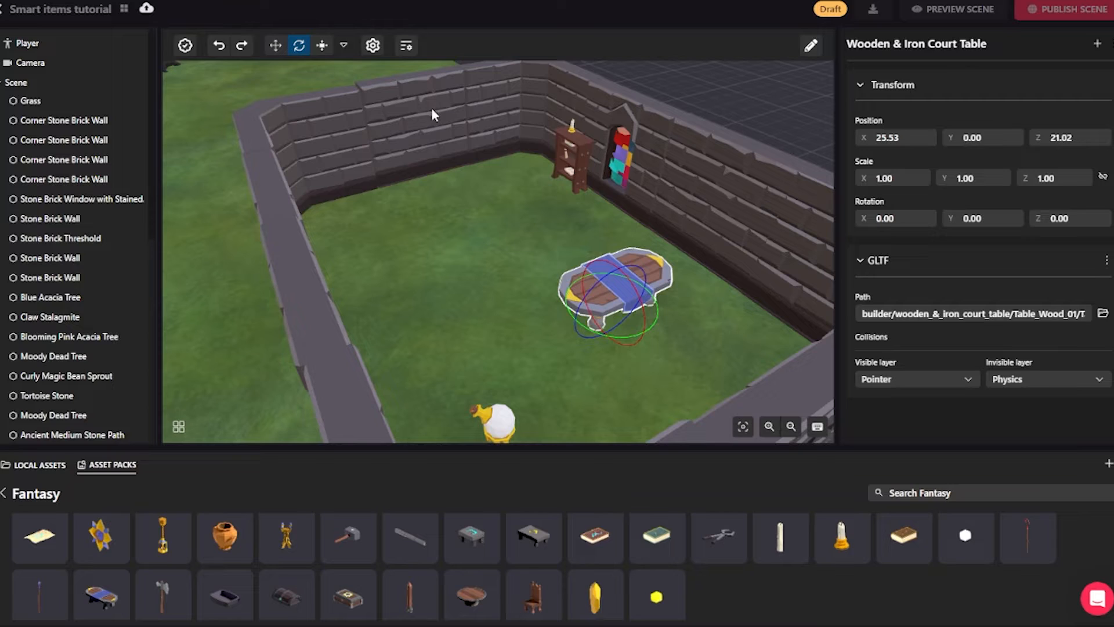
{"action": "left_click", "coordinate": [321, 45]}
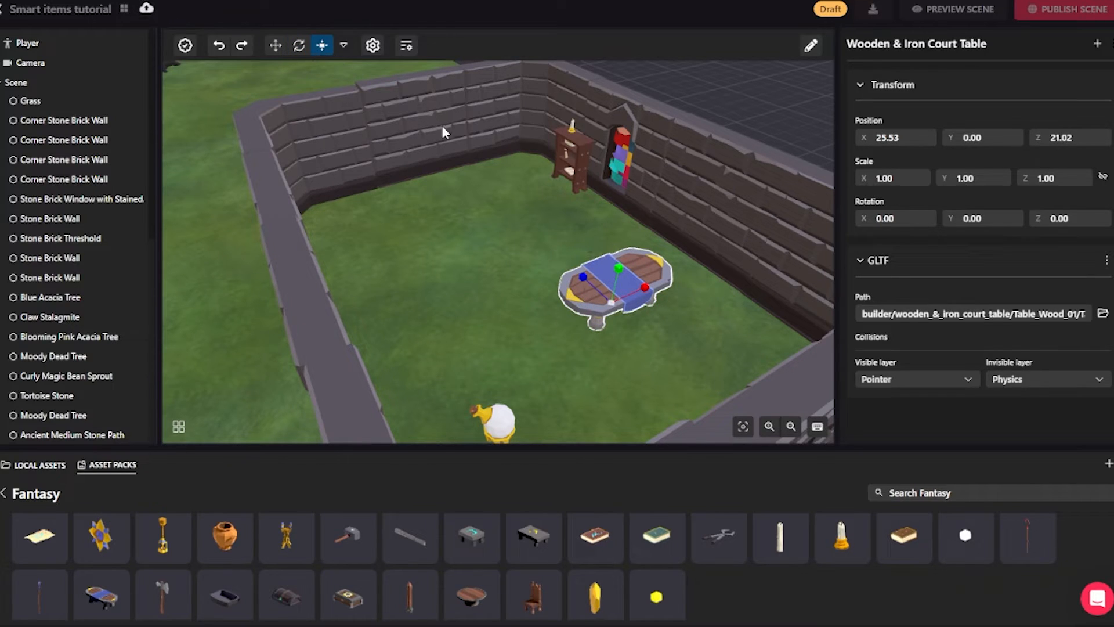
{"action": "left_click", "coordinate": [275, 45]}
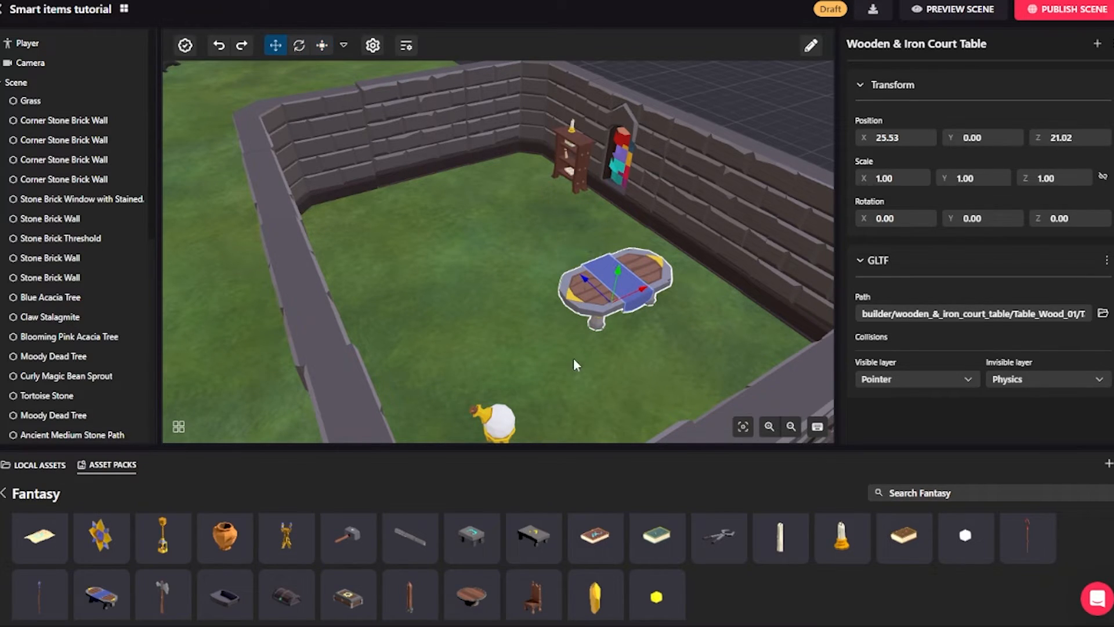
{"action": "mouse_move", "coordinate": [647, 291]}
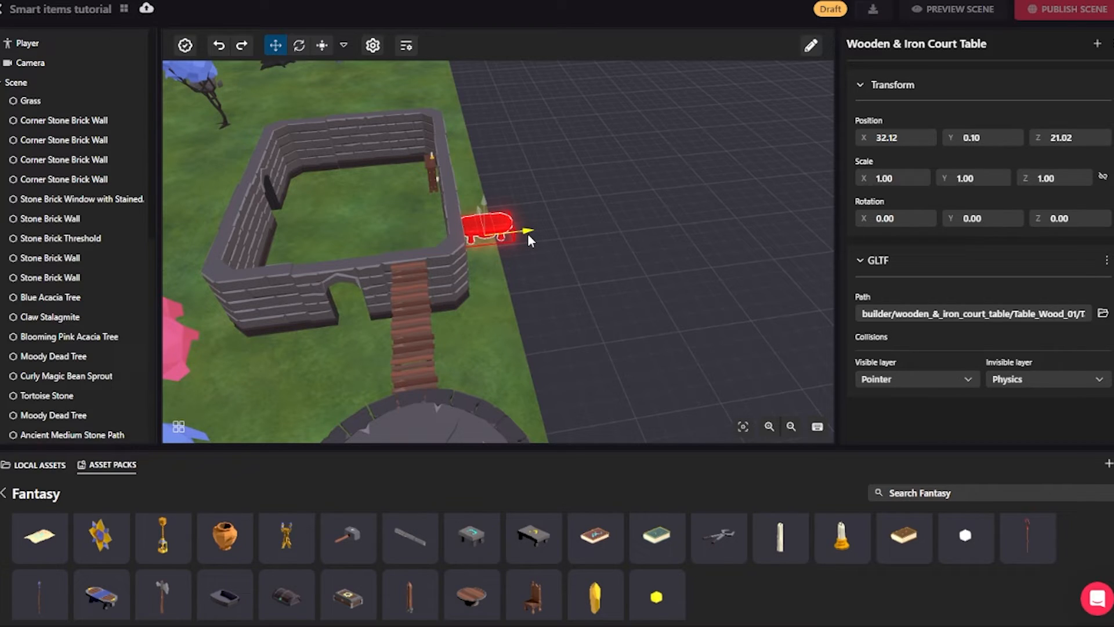
Step: Drag the court table back inside the walls to the centre at 24.60, 0.10, 21.02
{"action": "left_click_drag", "start_coordinate": [490, 224], "coordinate": [401, 231]}
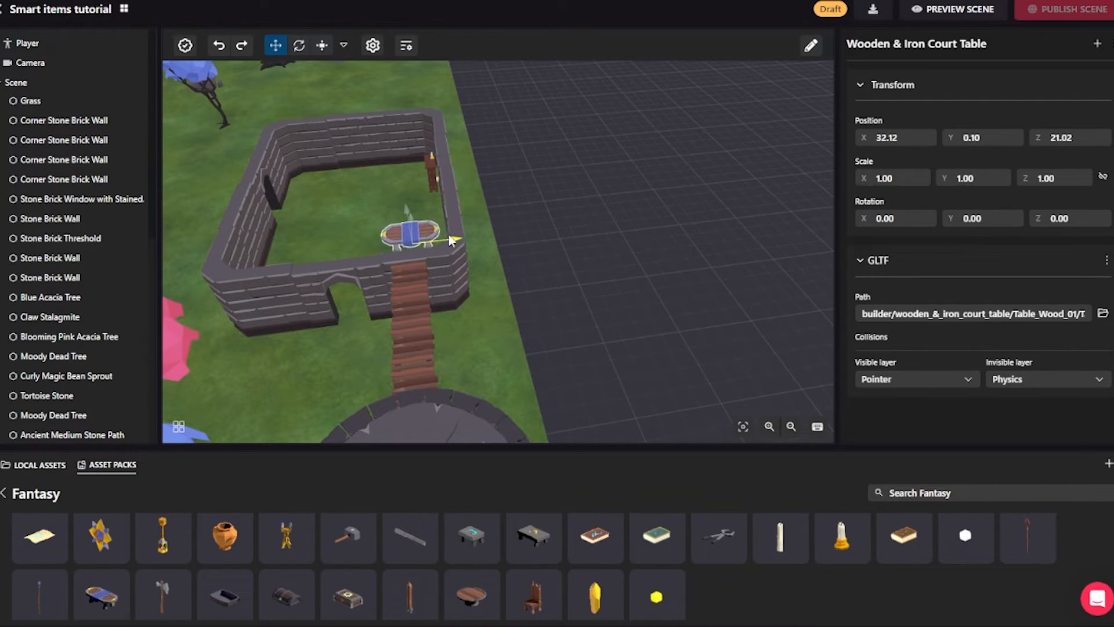
{"action": "left_click_drag", "start_coordinate": [451, 239], "coordinate": [408, 243]}
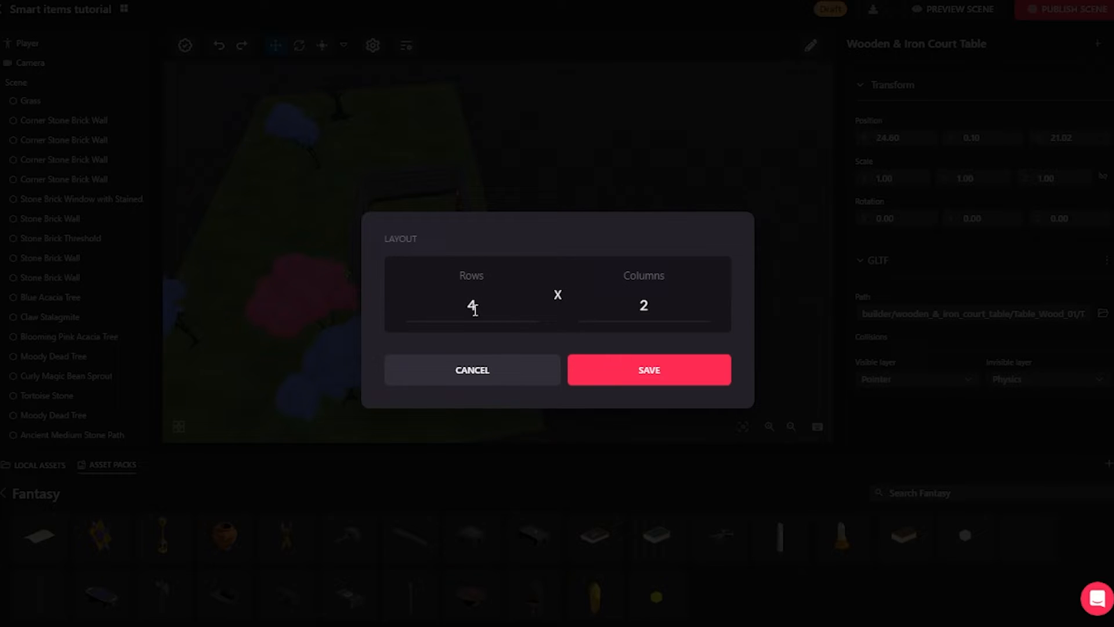
{"action": "mouse_move", "coordinate": [387, 355]}
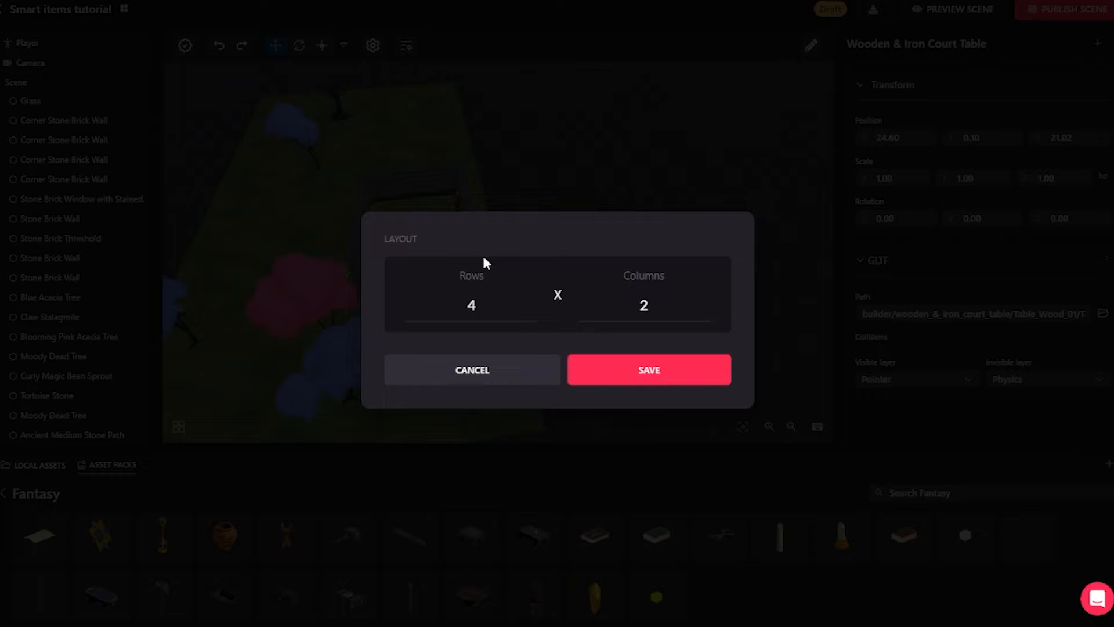
{"action": "left_click", "coordinate": [648, 369]}
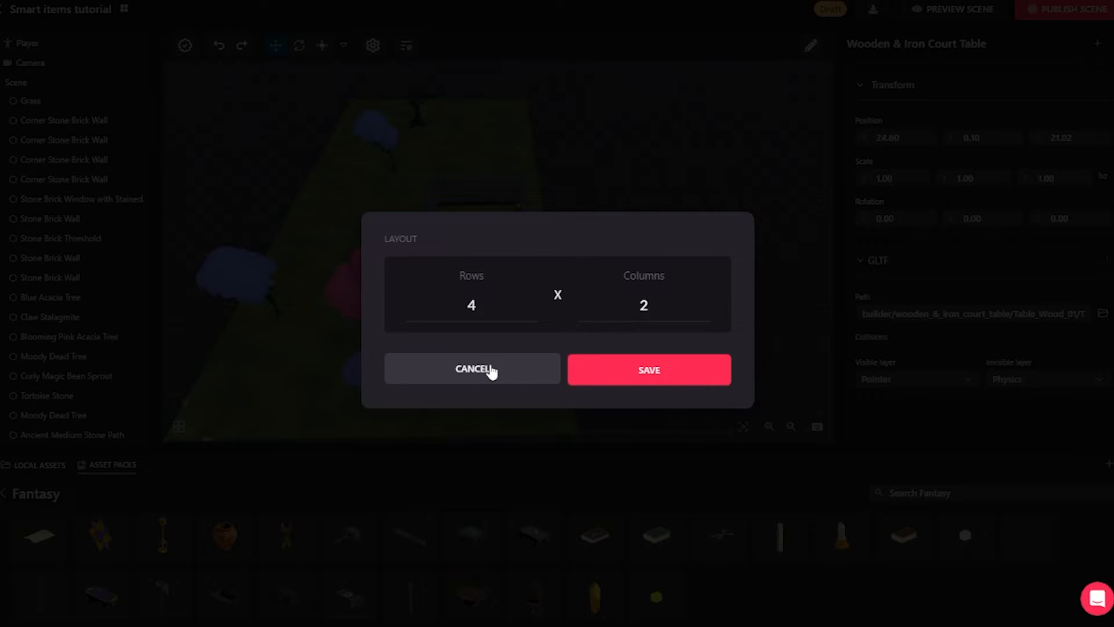
{"action": "left_click", "coordinate": [471, 369]}
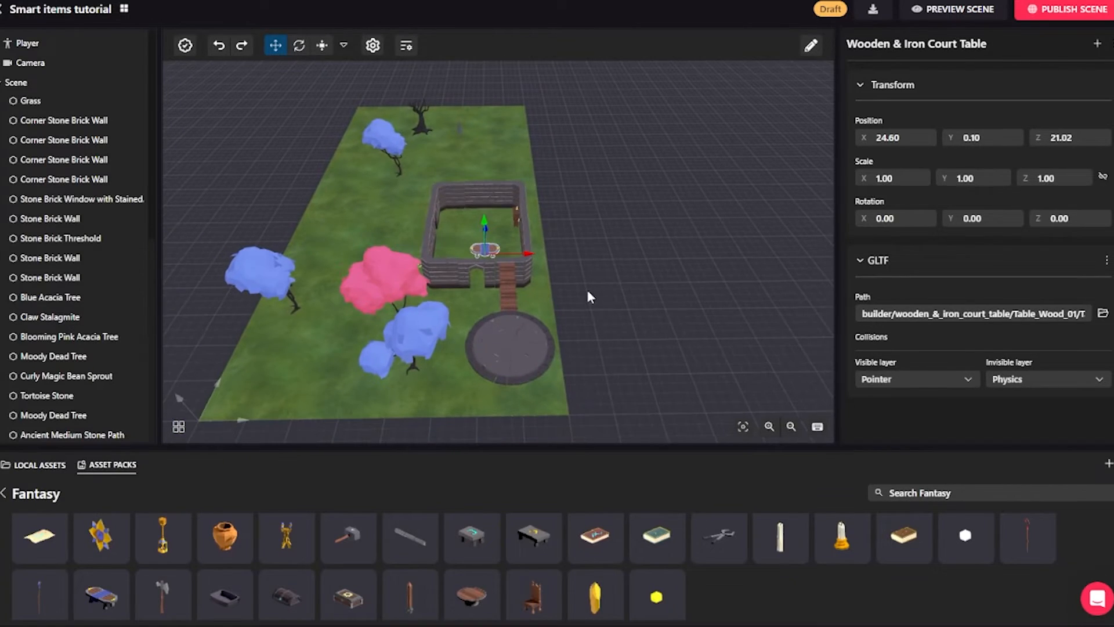
Step: Tilt the court table onto its side with the rotation gizmo to 59.93, 269.66, 323.32
{"action": "left_click_drag", "start_coordinate": [590, 298], "coordinate": [575, 291]}
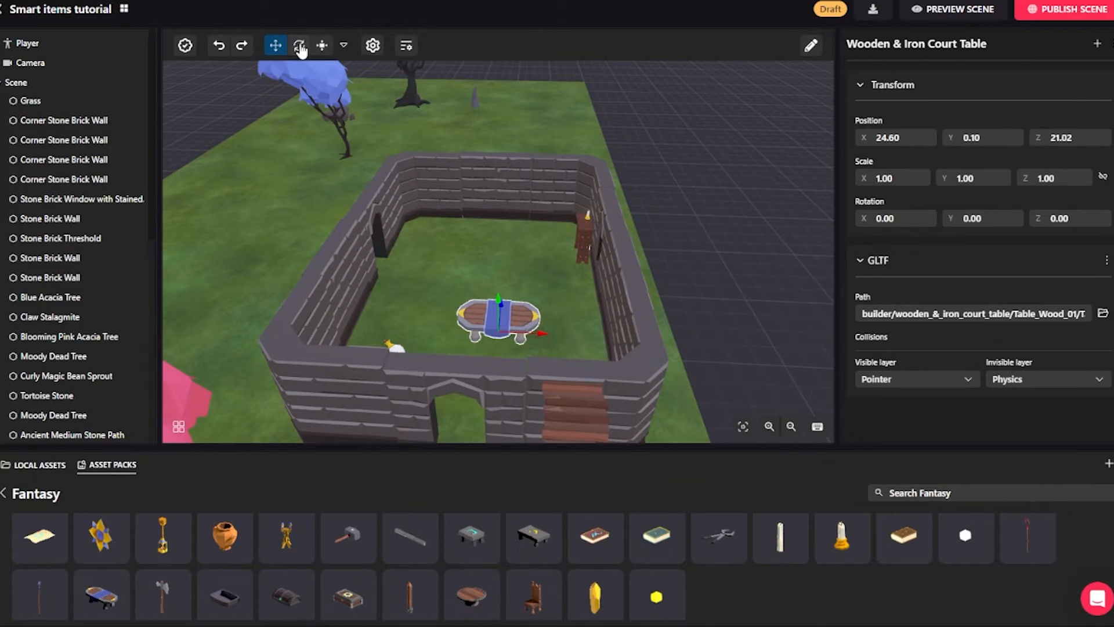
{"action": "left_click", "coordinate": [298, 46]}
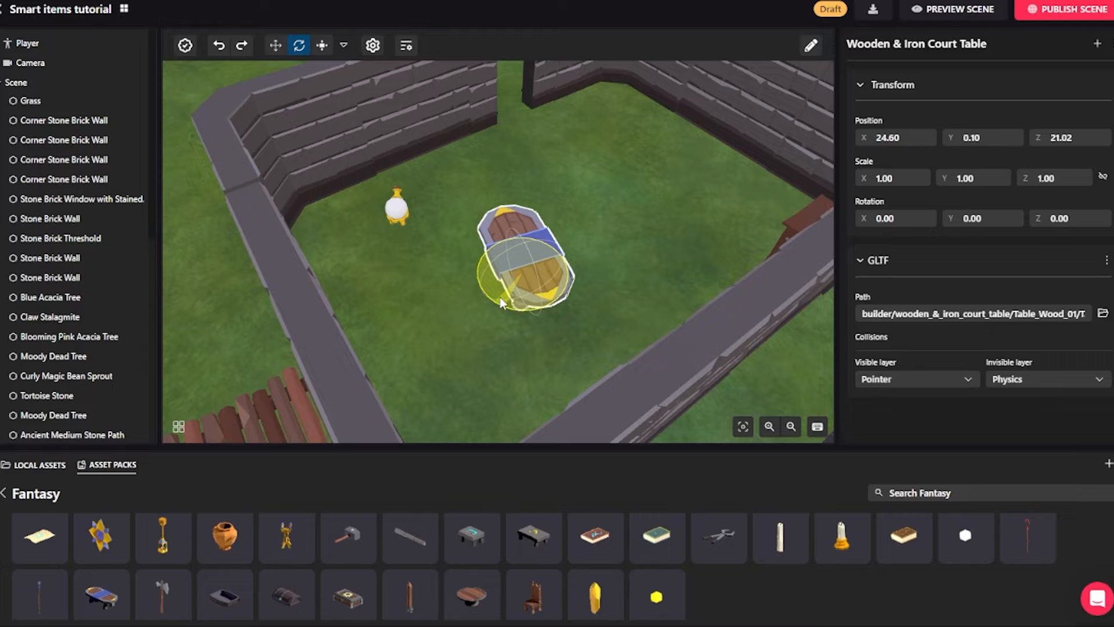
{"action": "left_click_drag", "start_coordinate": [498, 298], "coordinate": [526, 255]}
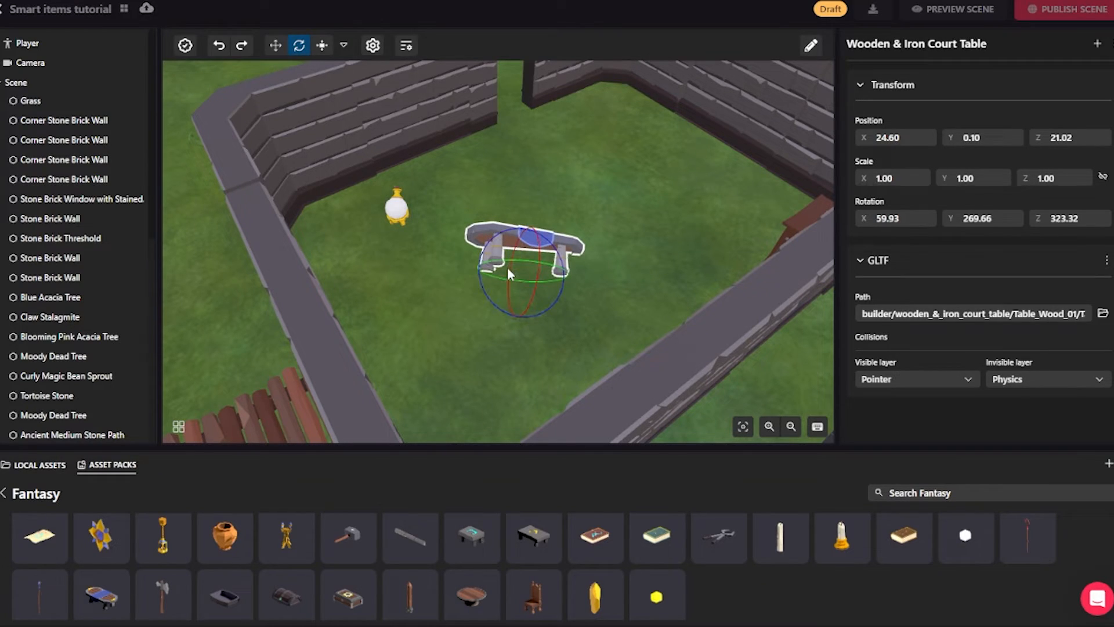
{"action": "mouse_move", "coordinate": [595, 201]}
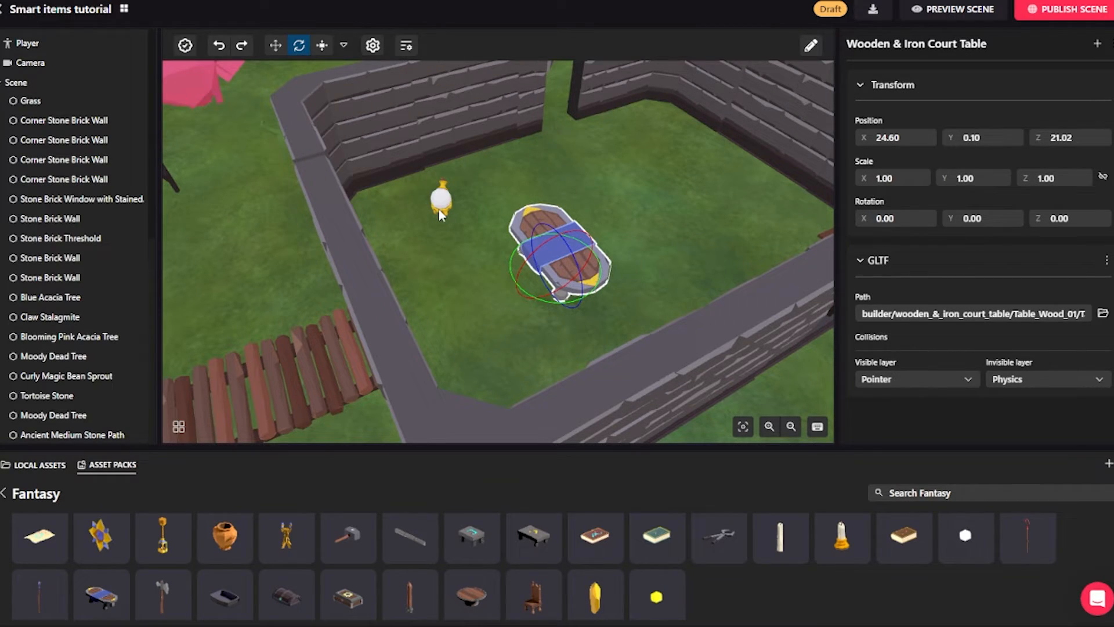
{"action": "mouse_move", "coordinate": [562, 247]}
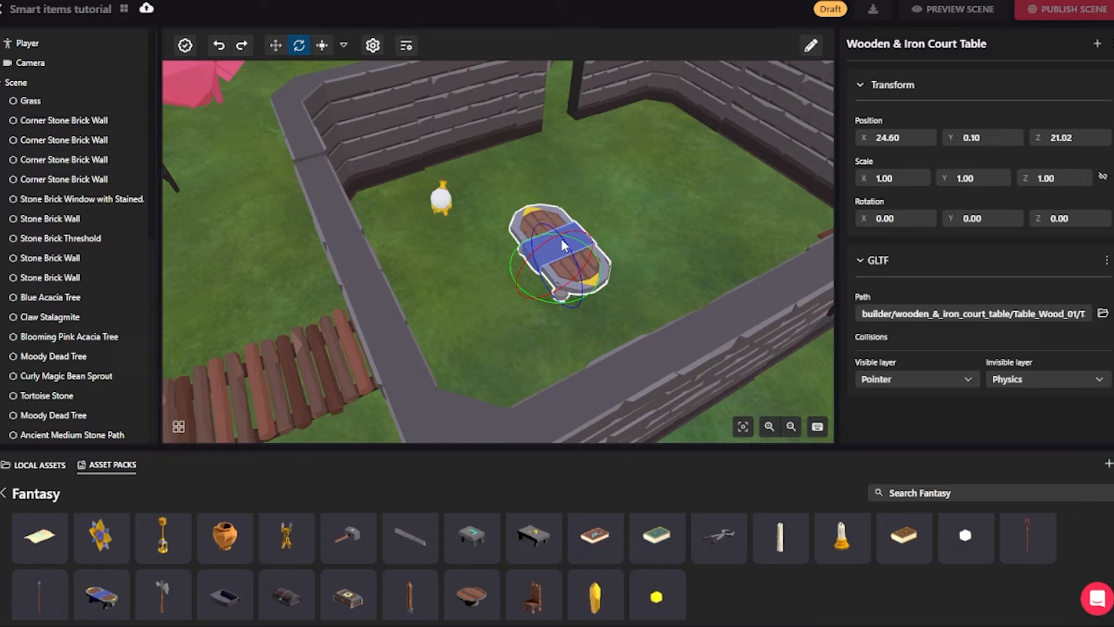
{"action": "mouse_move", "coordinate": [927, 248]}
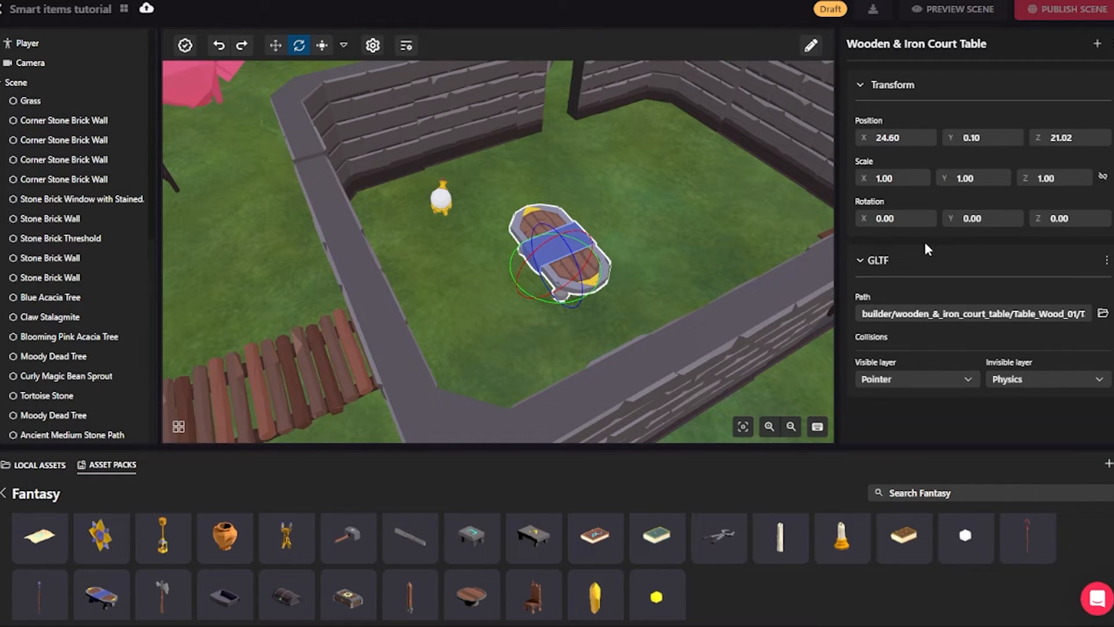
Step: Enter Position X 25 and Y 0 in the Transform panel, then reselect the court table
{"action": "left_click", "coordinate": [891, 178]}
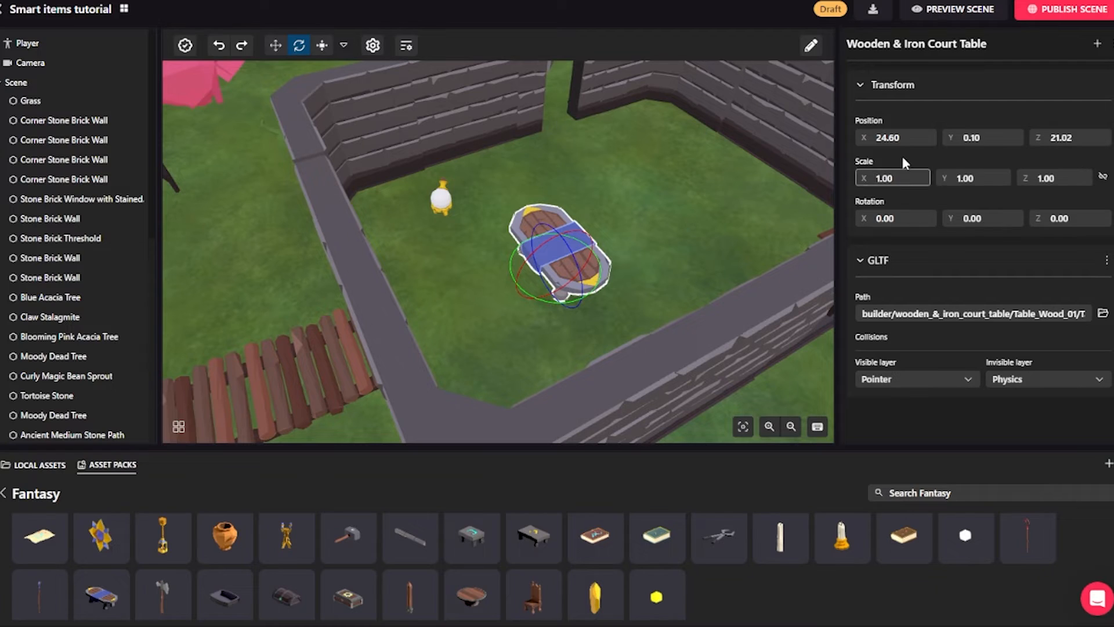
{"action": "left_click", "coordinate": [894, 137]}
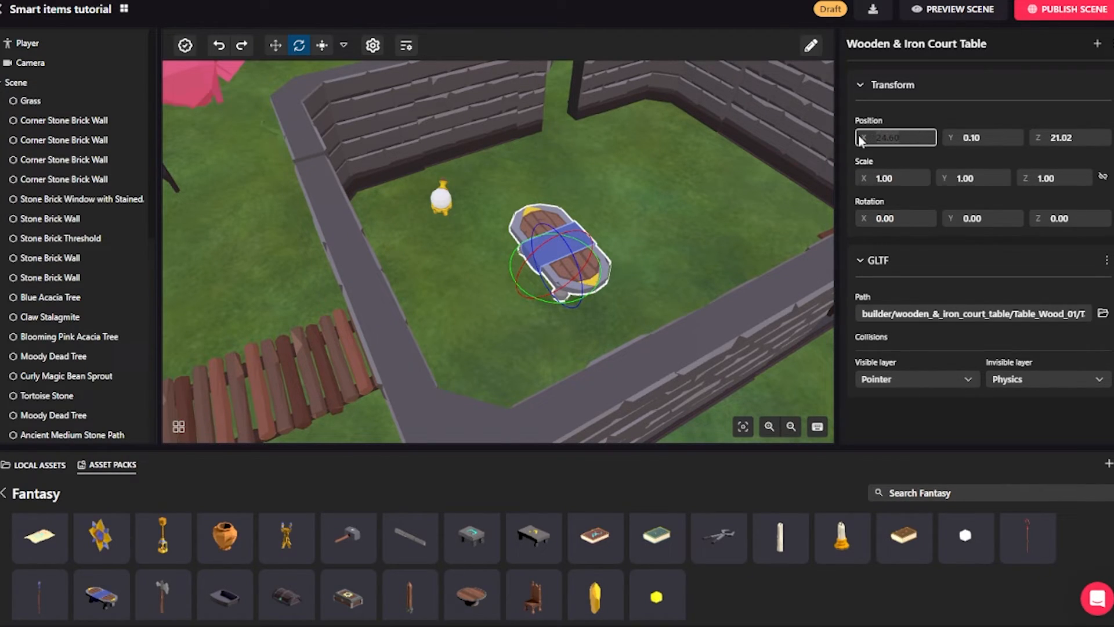
{"action": "type", "text": "25"}
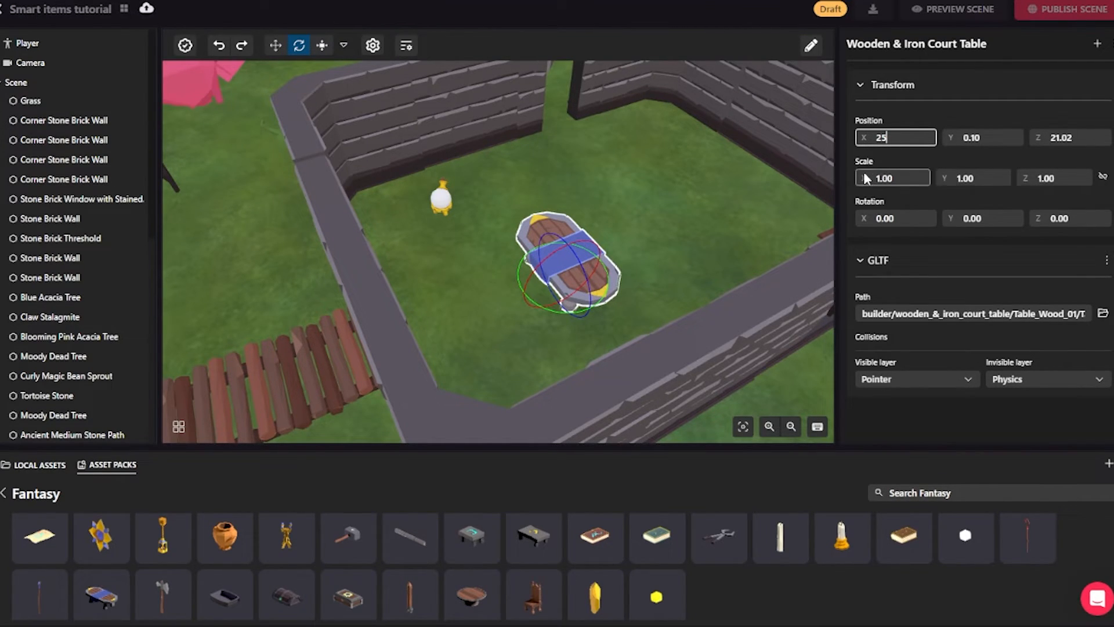
{"action": "left_click", "coordinate": [983, 137]}
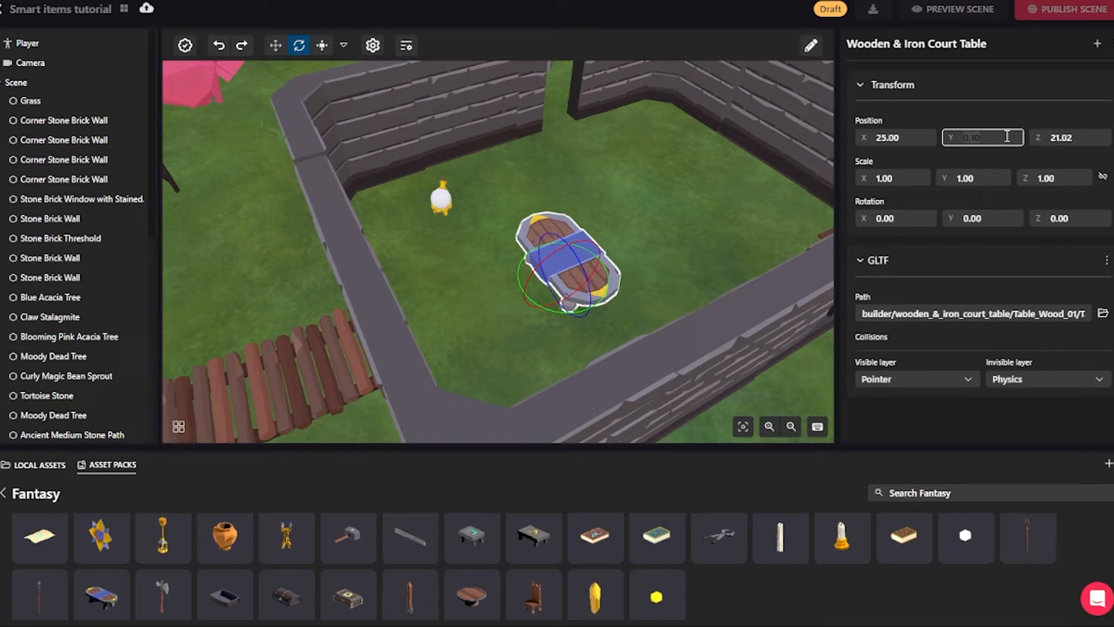
{"action": "type", "text": "0"}
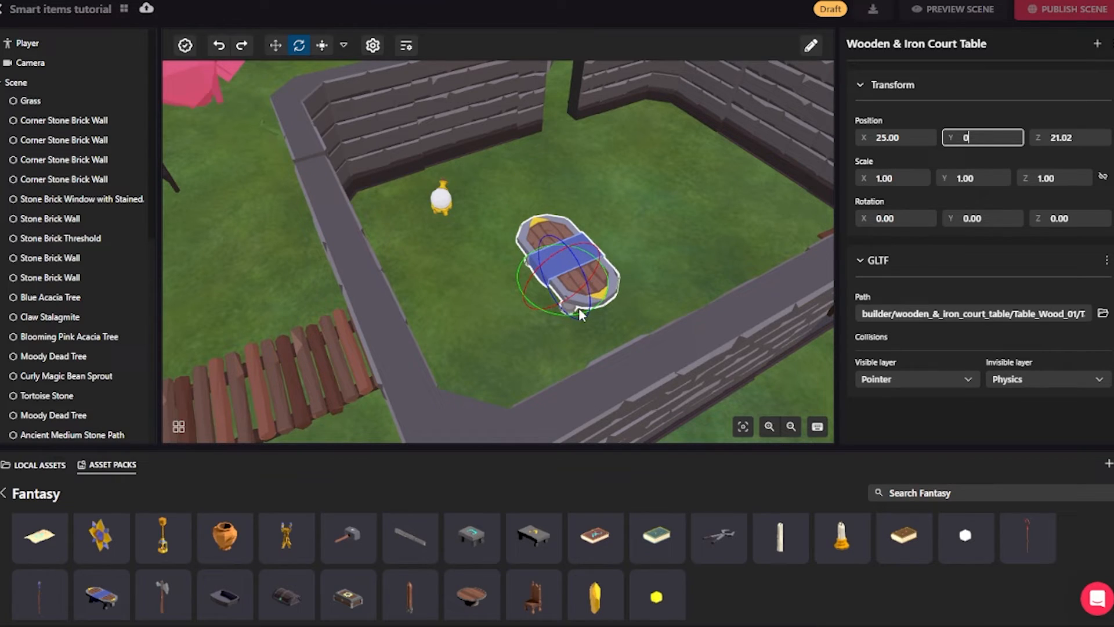
{"action": "mouse_move", "coordinate": [647, 299]}
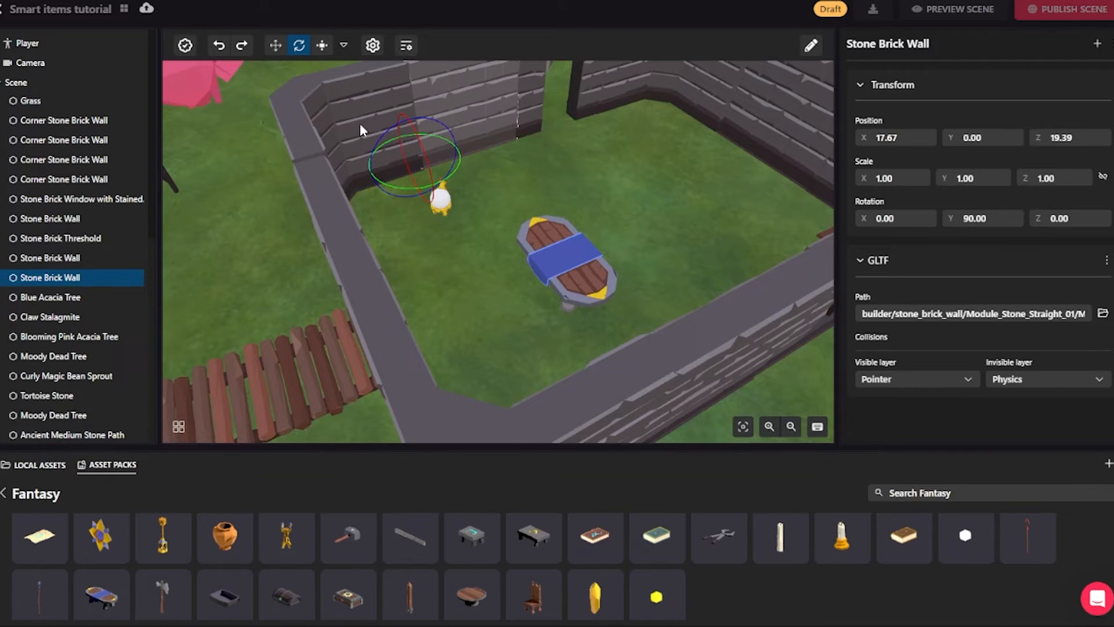
{"action": "left_click", "coordinate": [62, 179]}
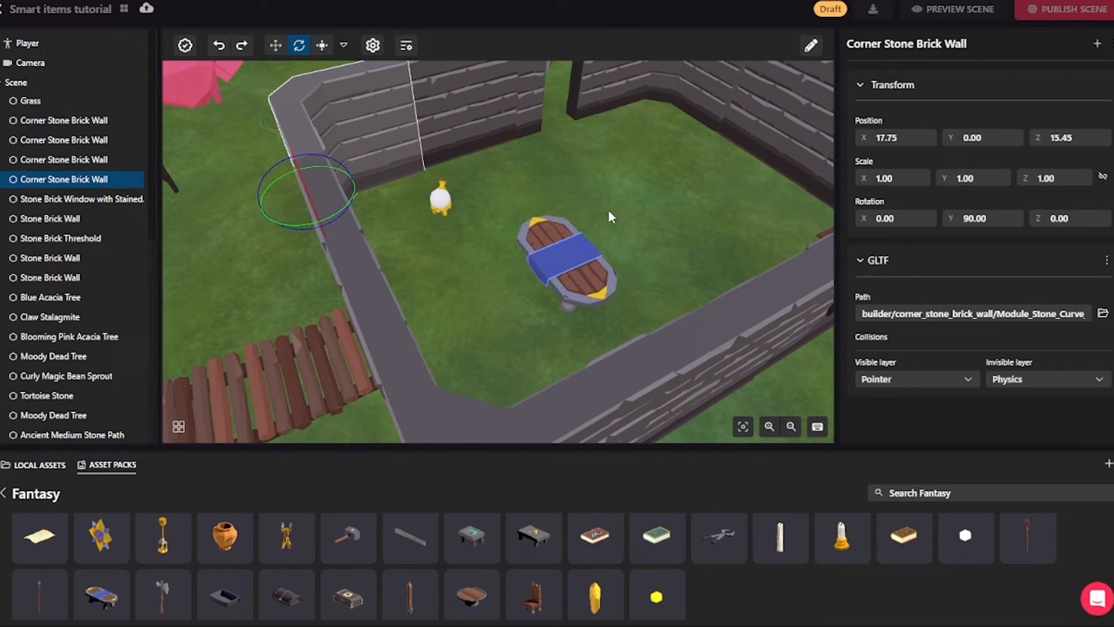
{"action": "mouse_move", "coordinate": [498, 140]}
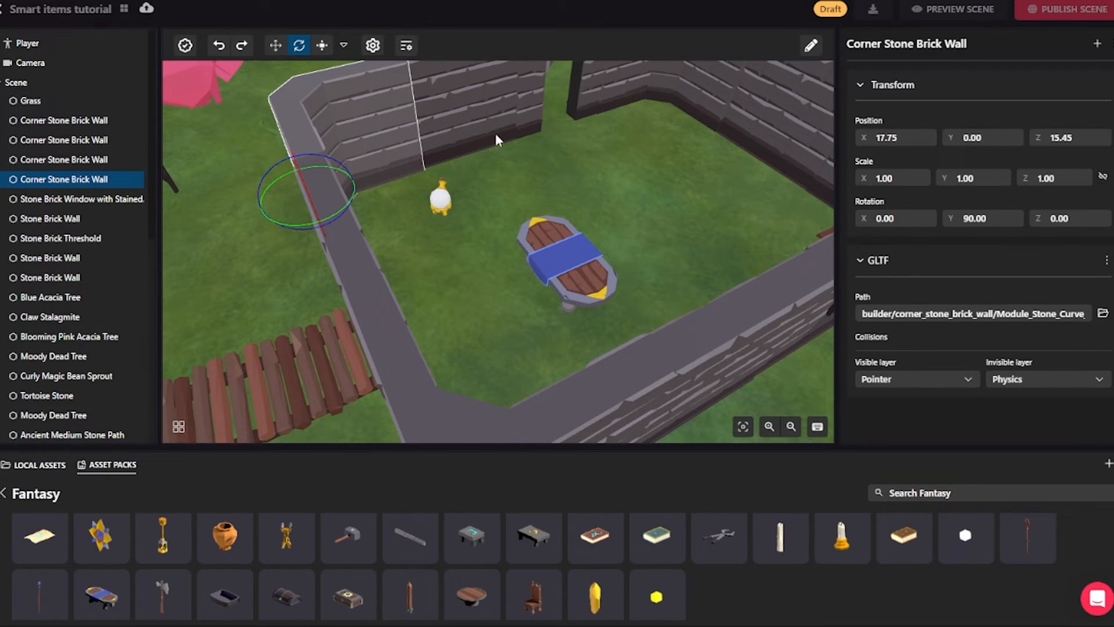
{"action": "left_click", "coordinate": [50, 277]}
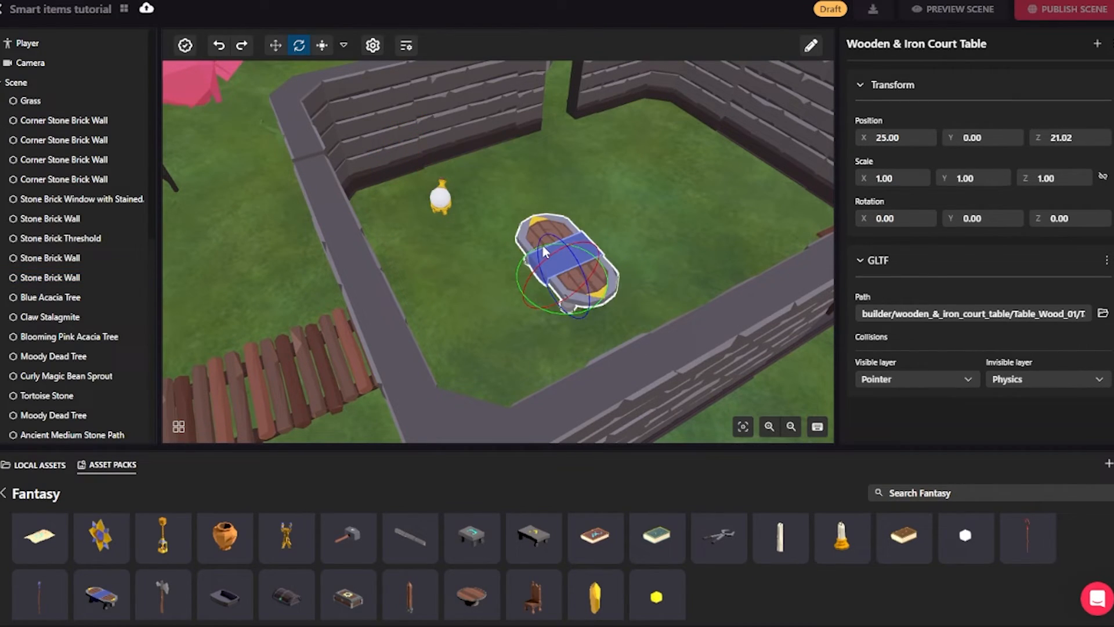
{"action": "mouse_move", "coordinate": [321, 45]}
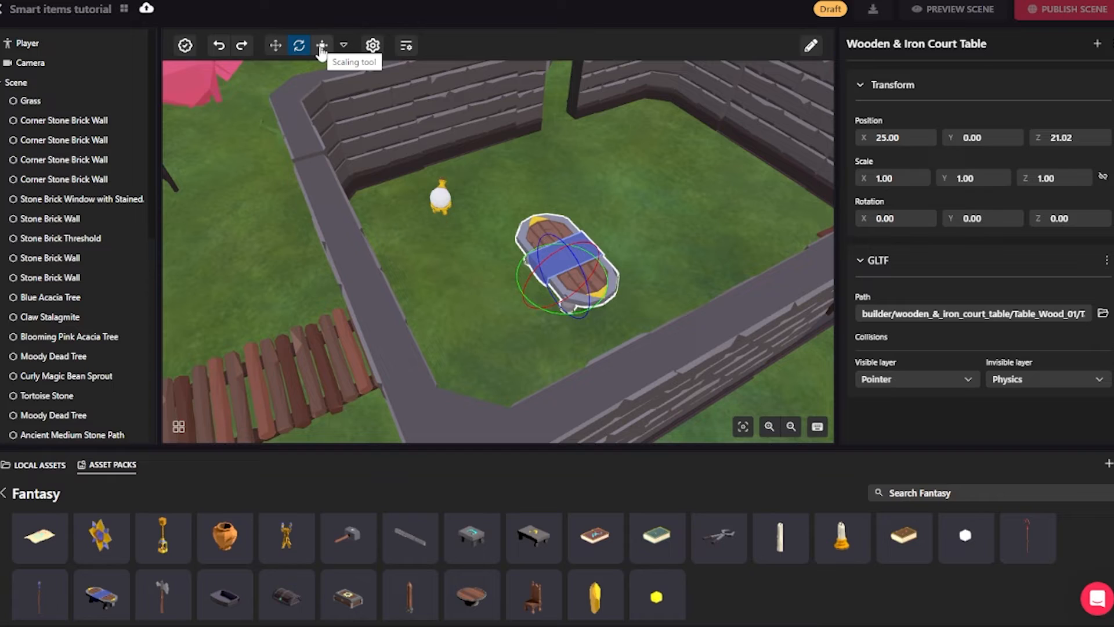
Step: Activate the Scaling tool so the scale gizmo shows on the court table
{"action": "left_click", "coordinate": [322, 45]}
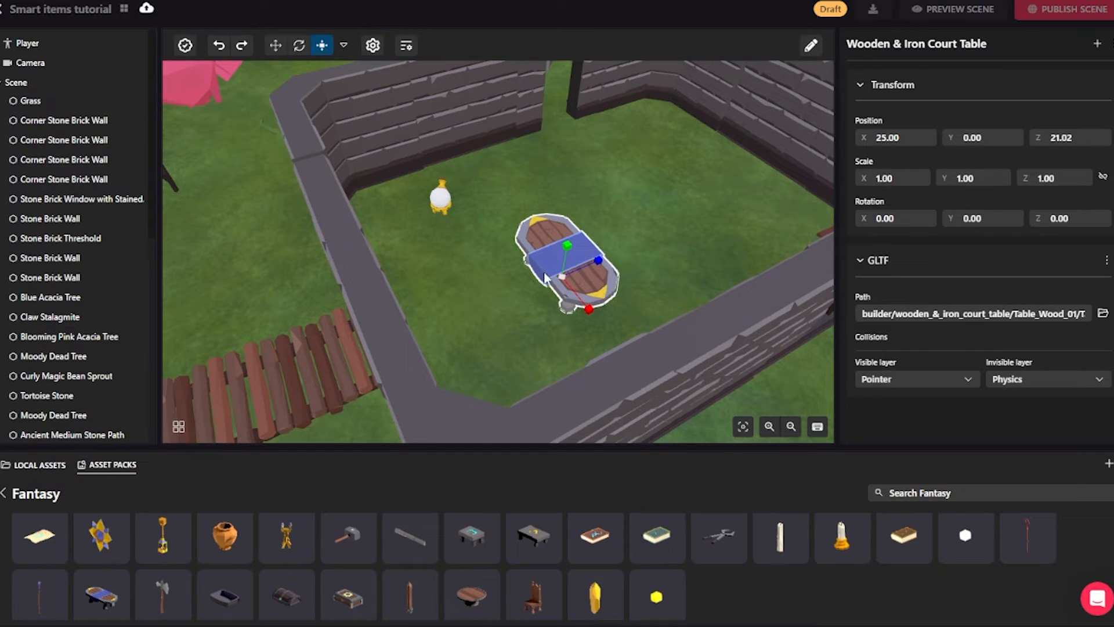
{"action": "mouse_move", "coordinate": [587, 244]}
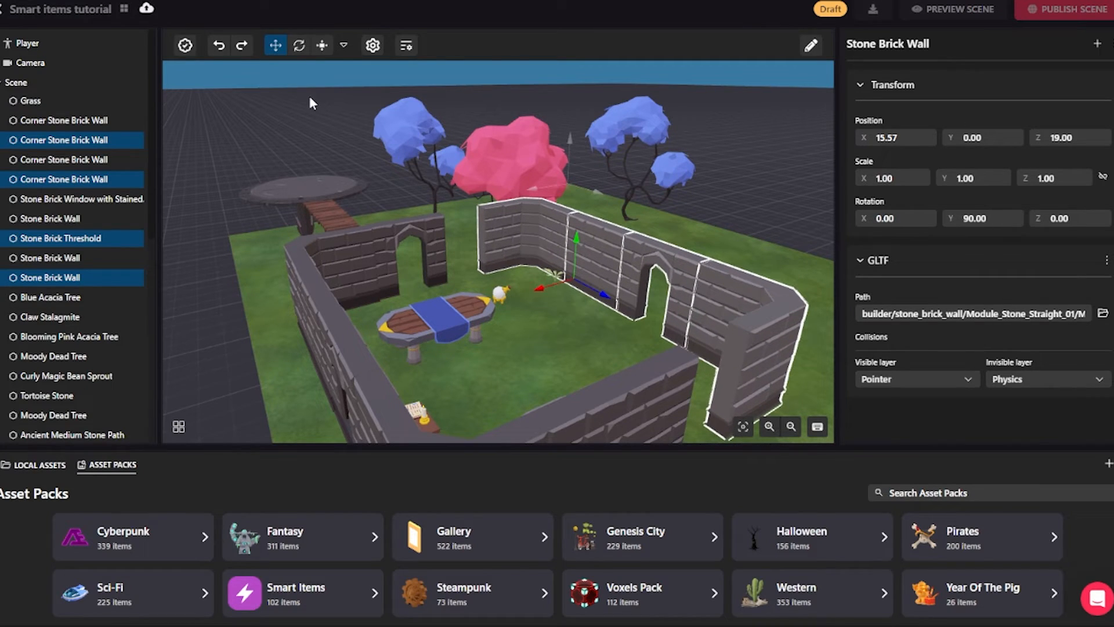
Step: Drag the arched-doorway wall section along X to 18.00 so it joins the far walls
{"action": "left_click", "coordinate": [298, 46]}
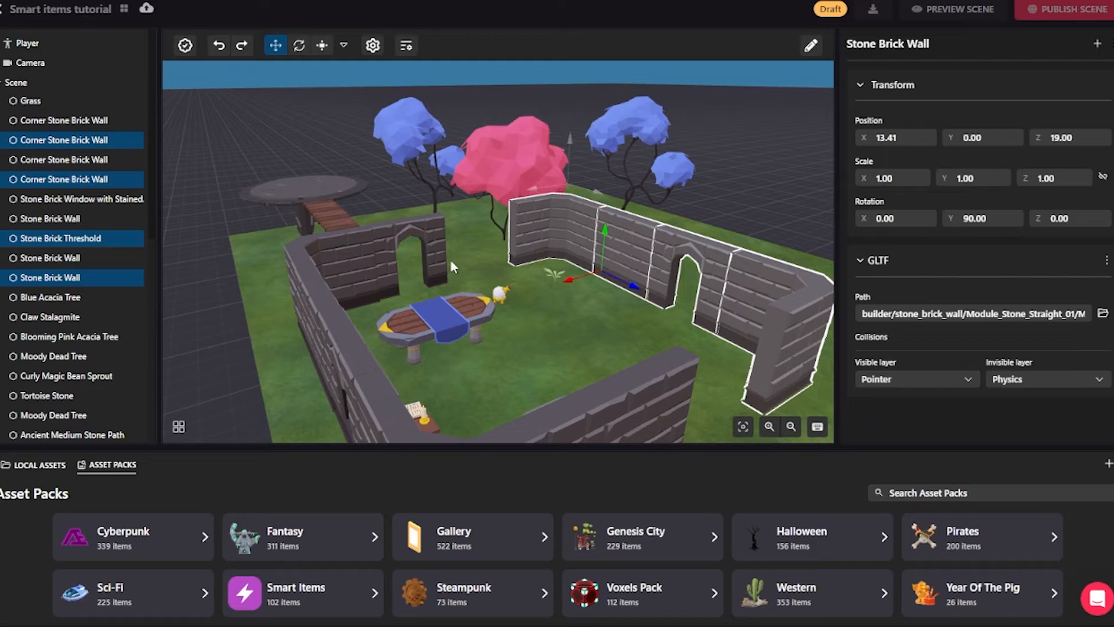
{"action": "mouse_move", "coordinate": [568, 282]}
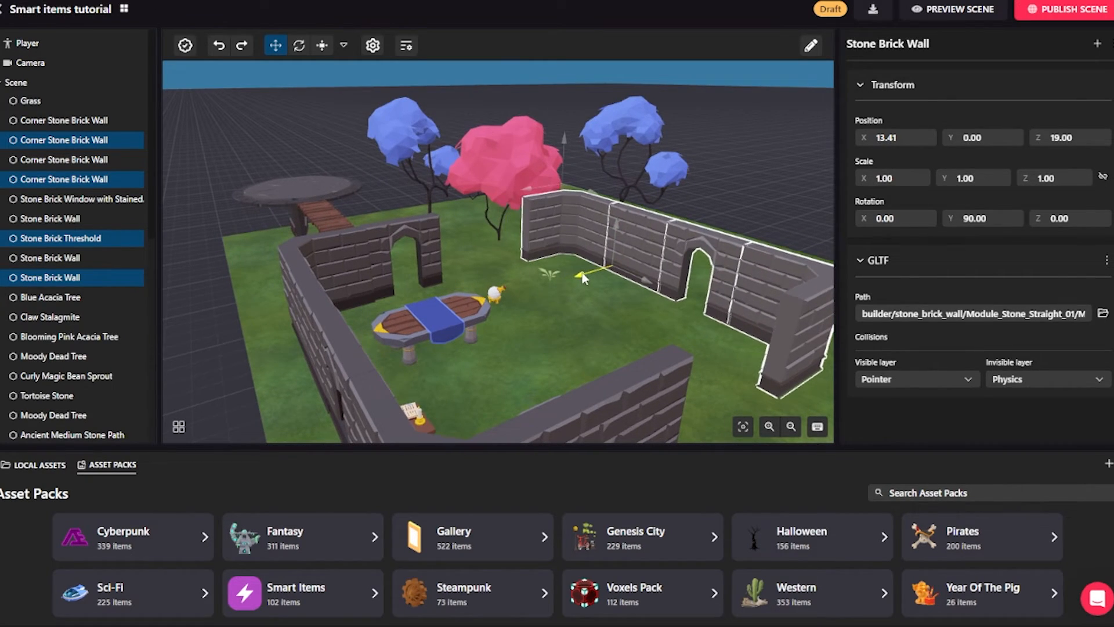
{"action": "left_click_drag", "start_coordinate": [583, 276], "coordinate": [576, 282]}
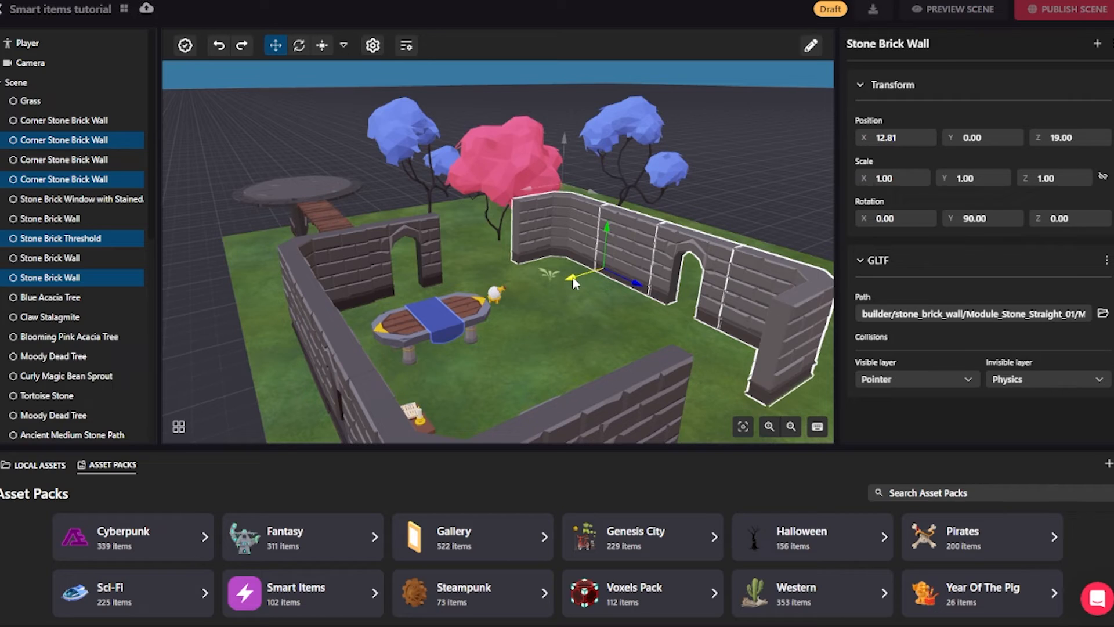
{"action": "left_click_drag", "start_coordinate": [636, 283], "coordinate": [575, 305]}
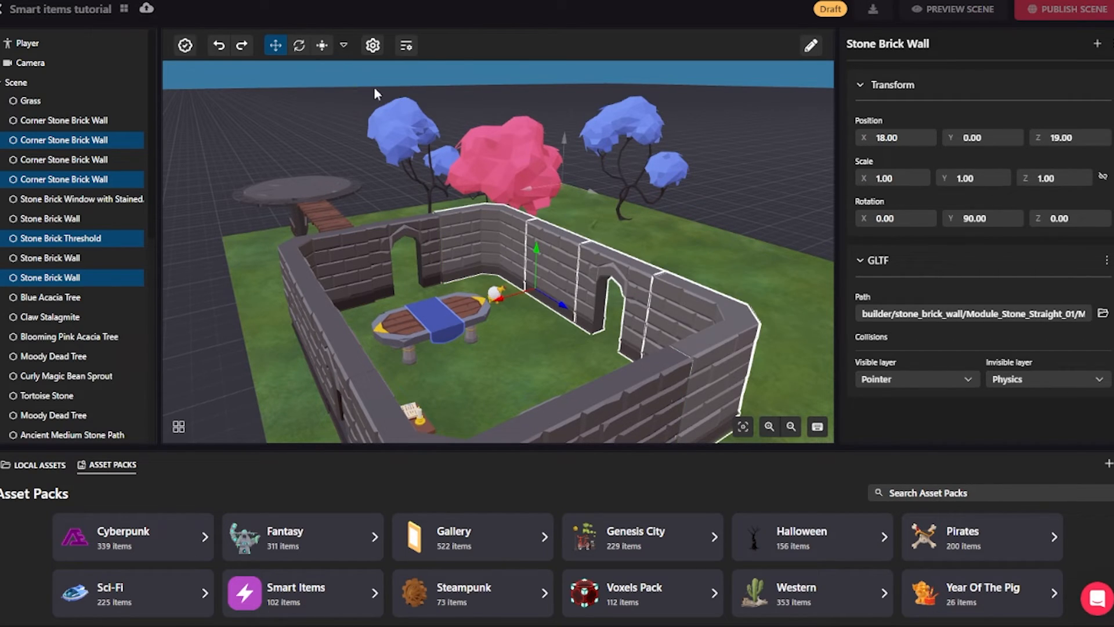
Step: Set the Position snap step to 1 unit in the snapping settings
{"action": "left_click", "coordinate": [343, 46]}
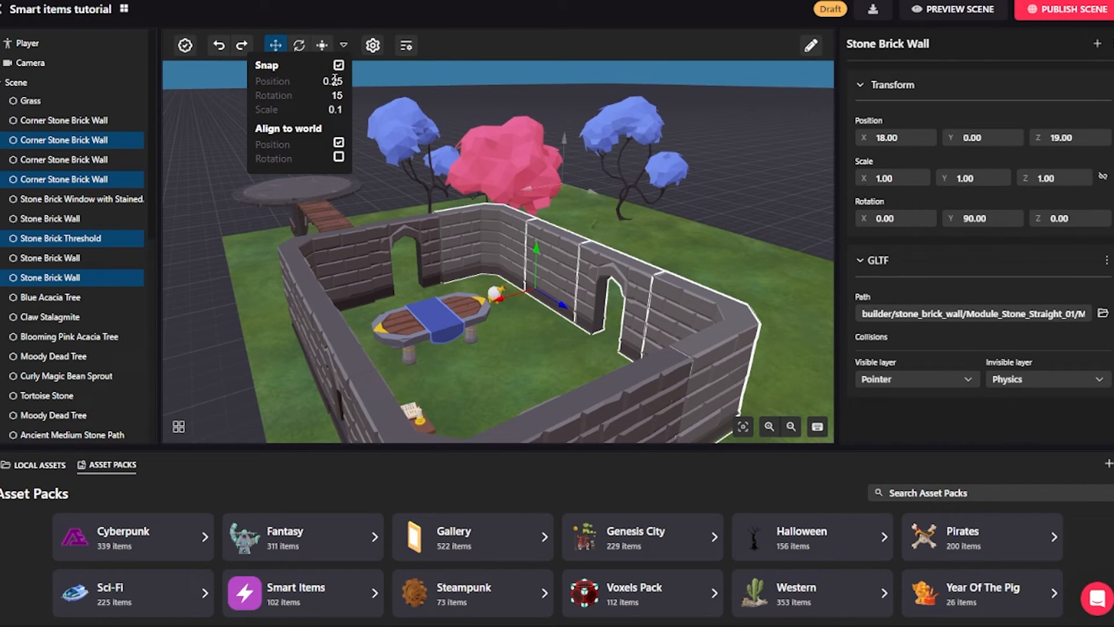
{"action": "left_click", "coordinate": [331, 81]}
{"action": "type", "text": "1"}
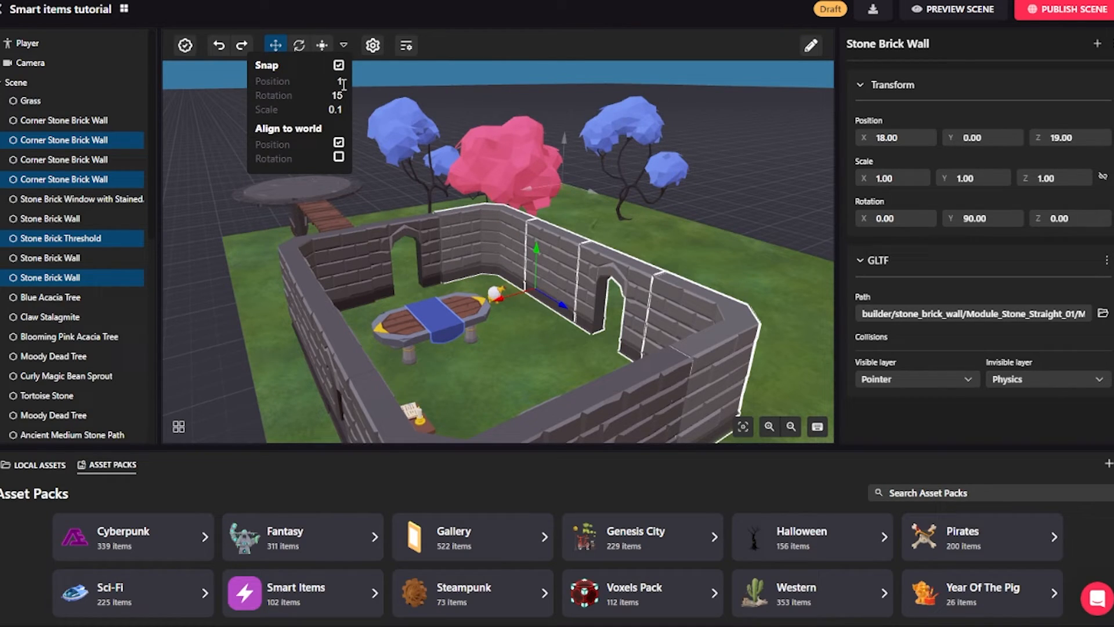
{"action": "left_click", "coordinate": [455, 57]}
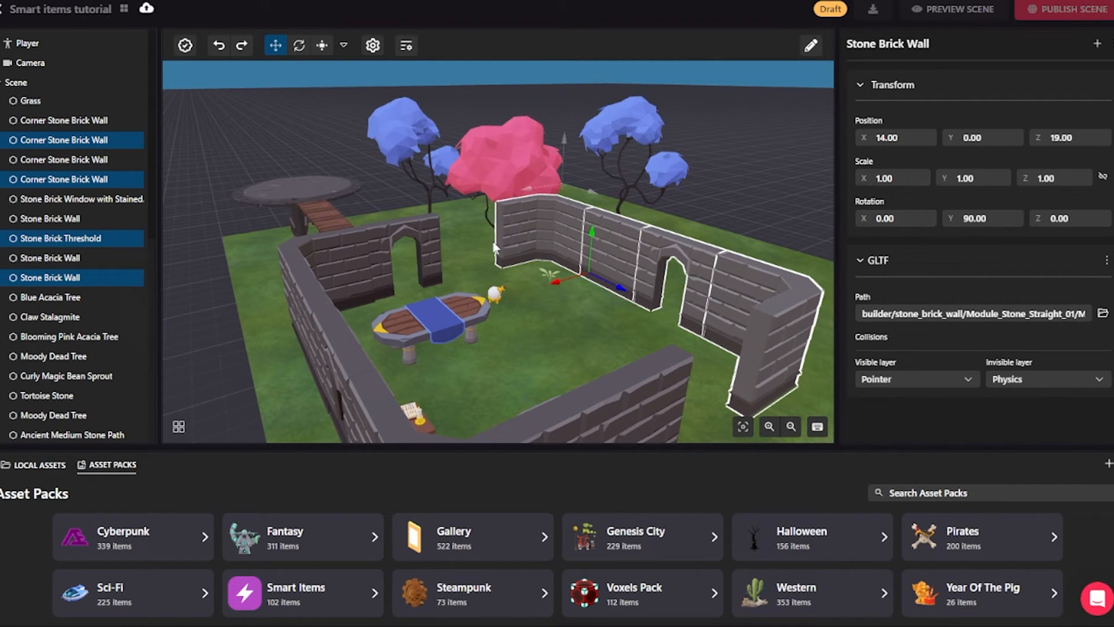
{"action": "mouse_move", "coordinate": [389, 272]}
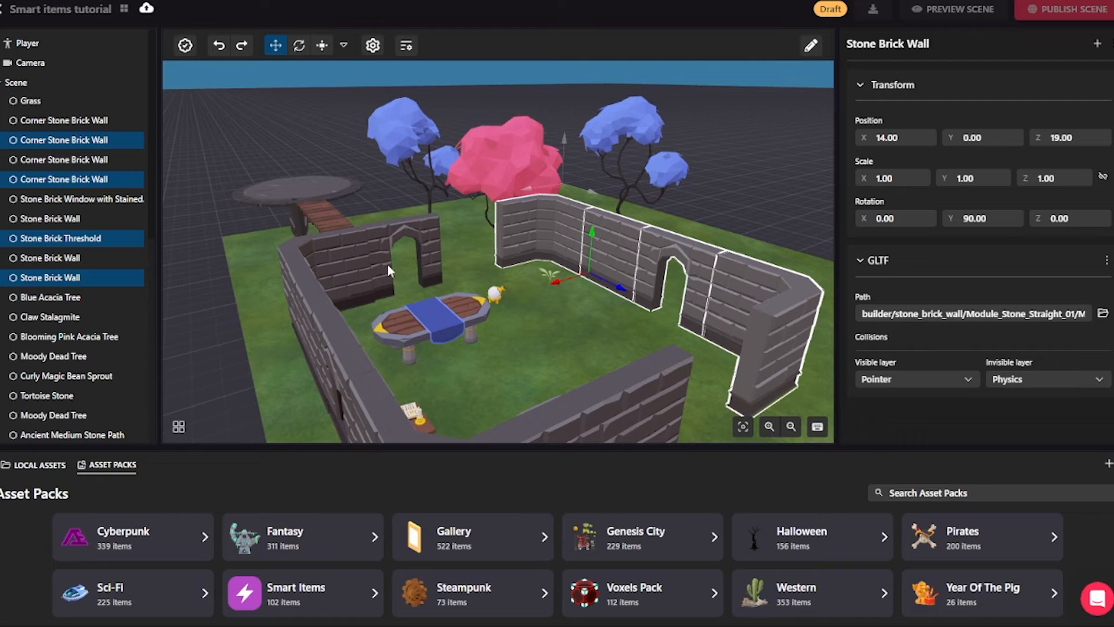
Step: Select the front Stone Brick Wall piece and slide it along X to close the gap
{"action": "left_click", "coordinate": [63, 119]}
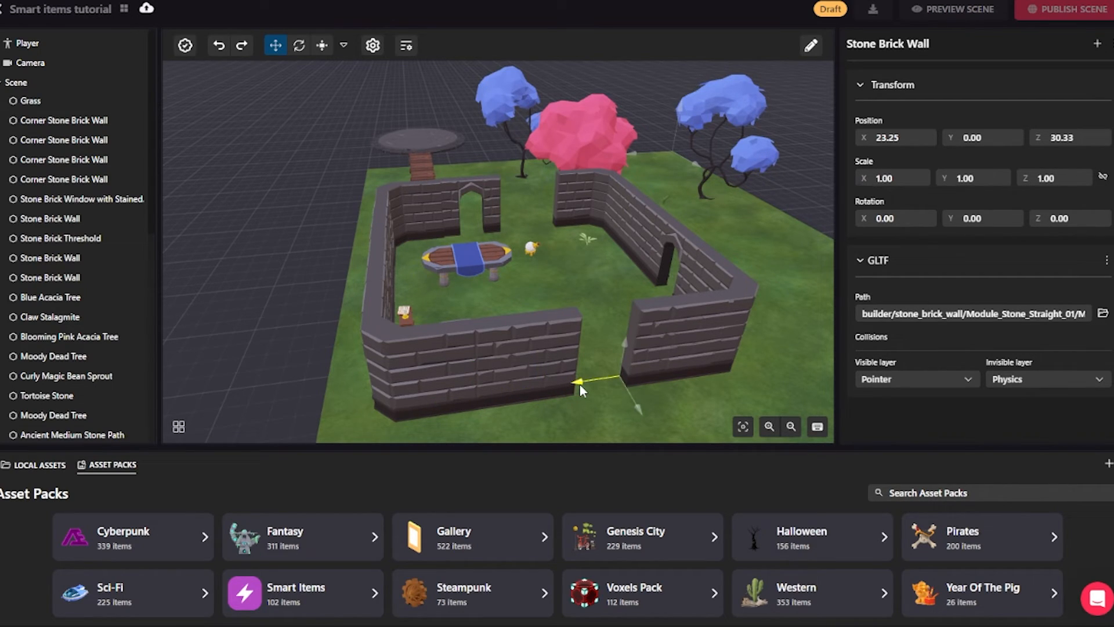
{"action": "left_click_drag", "start_coordinate": [582, 385], "coordinate": [529, 390]}
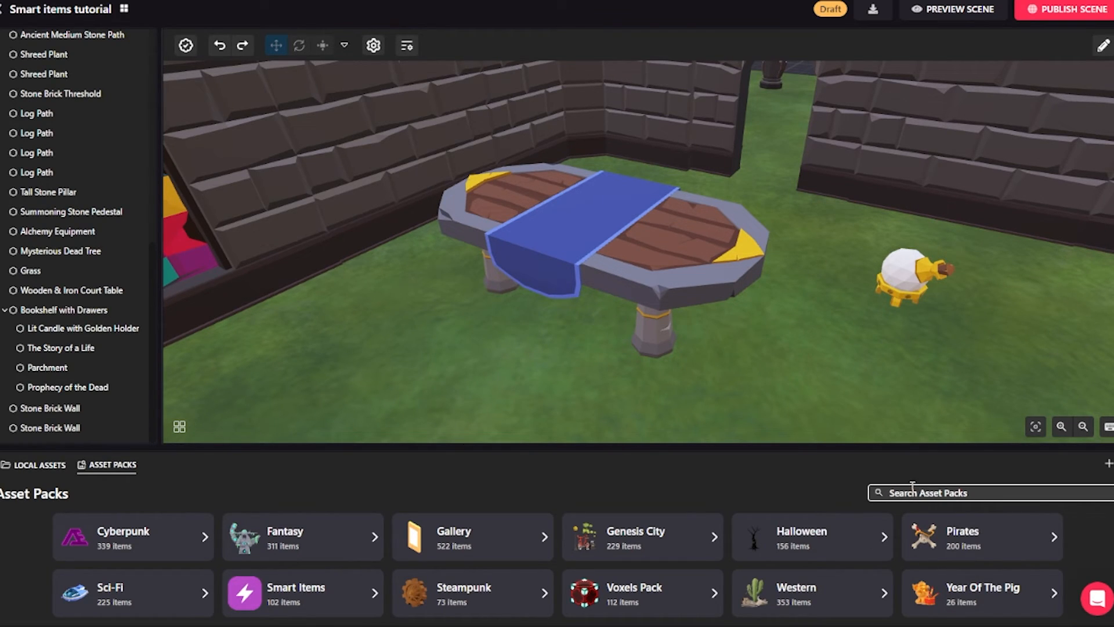
Step: Search 'mu' and add a Grog Mug asset to the scene
{"action": "type", "text": "mug"}
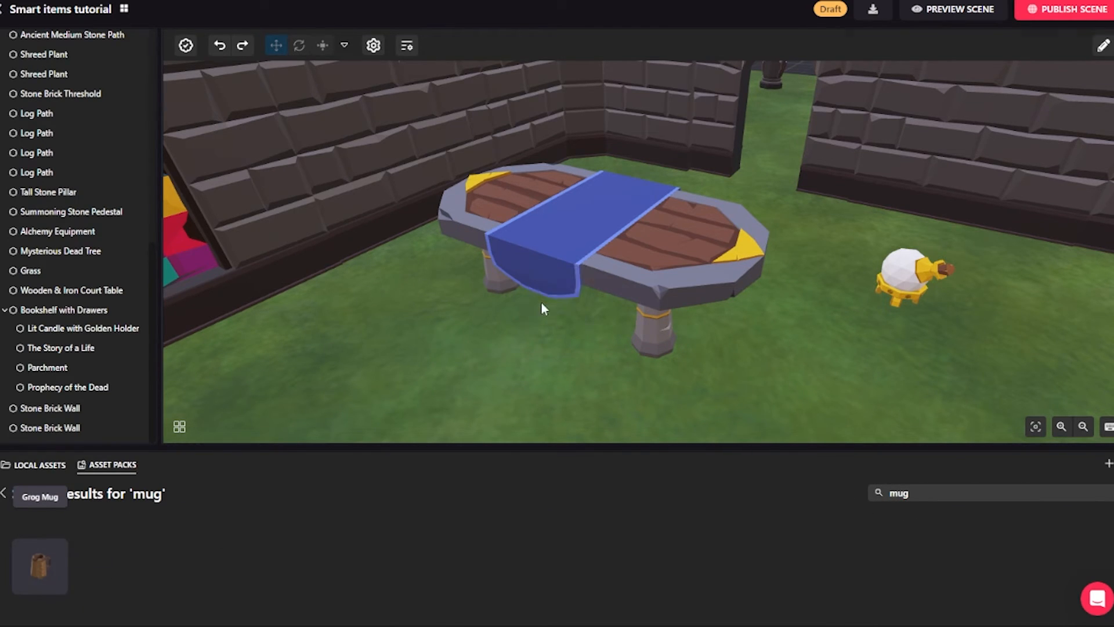
{"action": "left_click", "coordinate": [40, 565]}
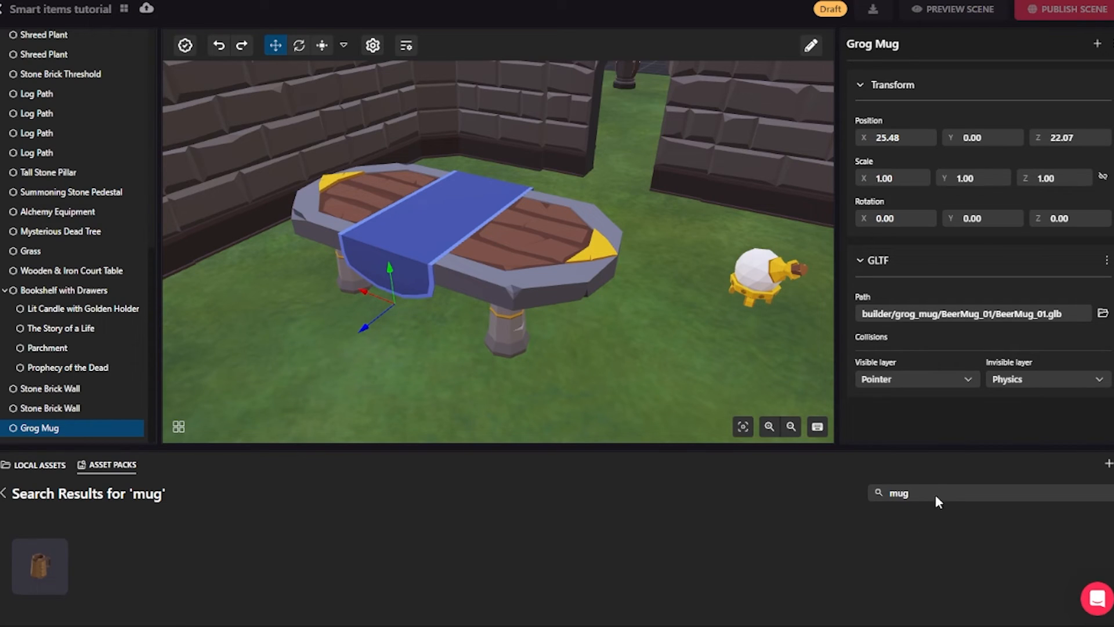
{"action": "mouse_move", "coordinate": [262, 567]}
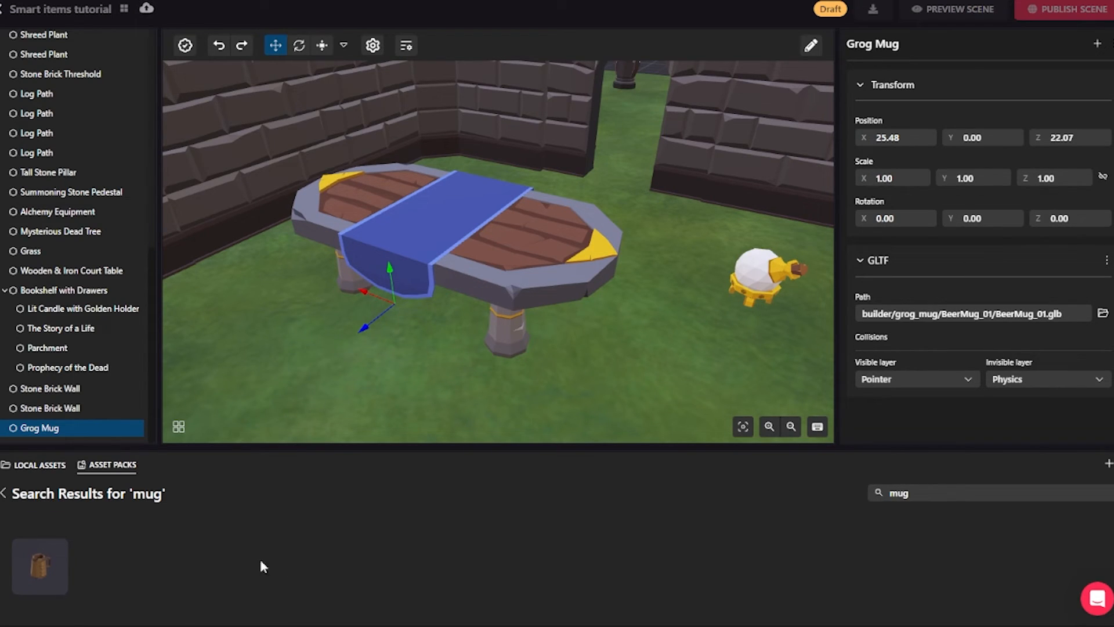
{"action": "mouse_move", "coordinate": [389, 245]}
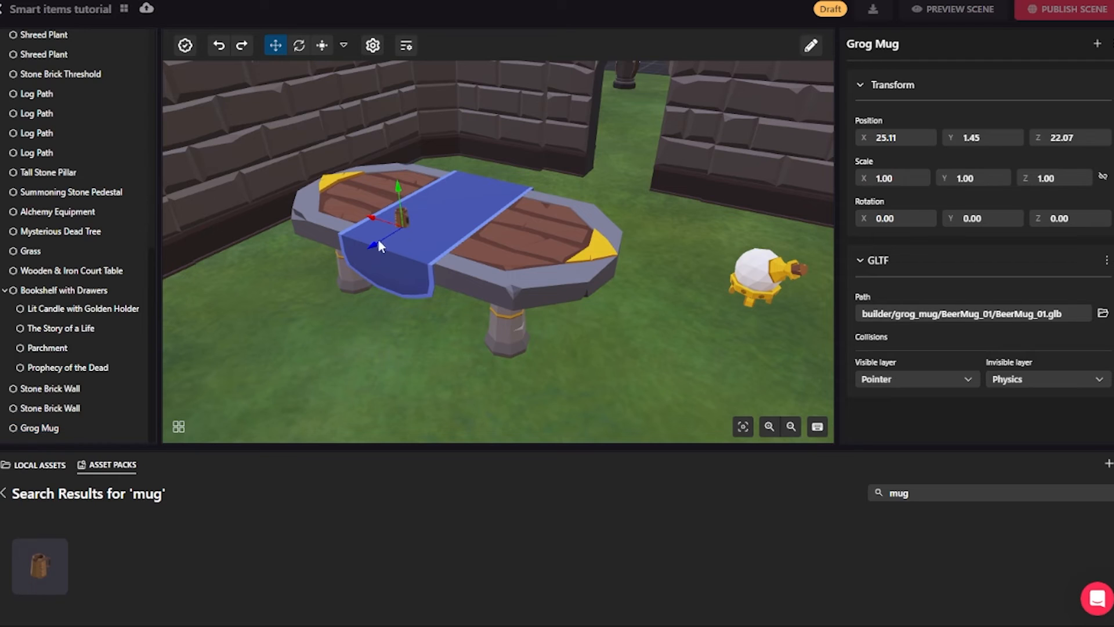
Step: Lift the mug onto the court table's top and place a second mug at the back
{"action": "left_click_drag", "start_coordinate": [376, 245], "coordinate": [441, 202]}
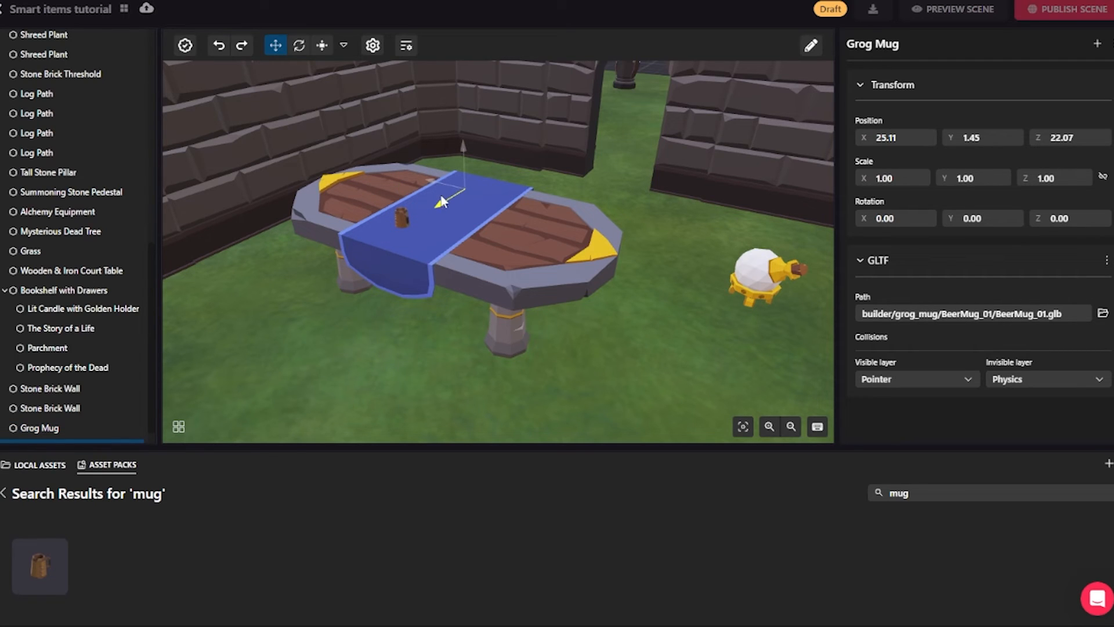
{"action": "left_click_drag", "start_coordinate": [441, 202], "coordinate": [455, 181]}
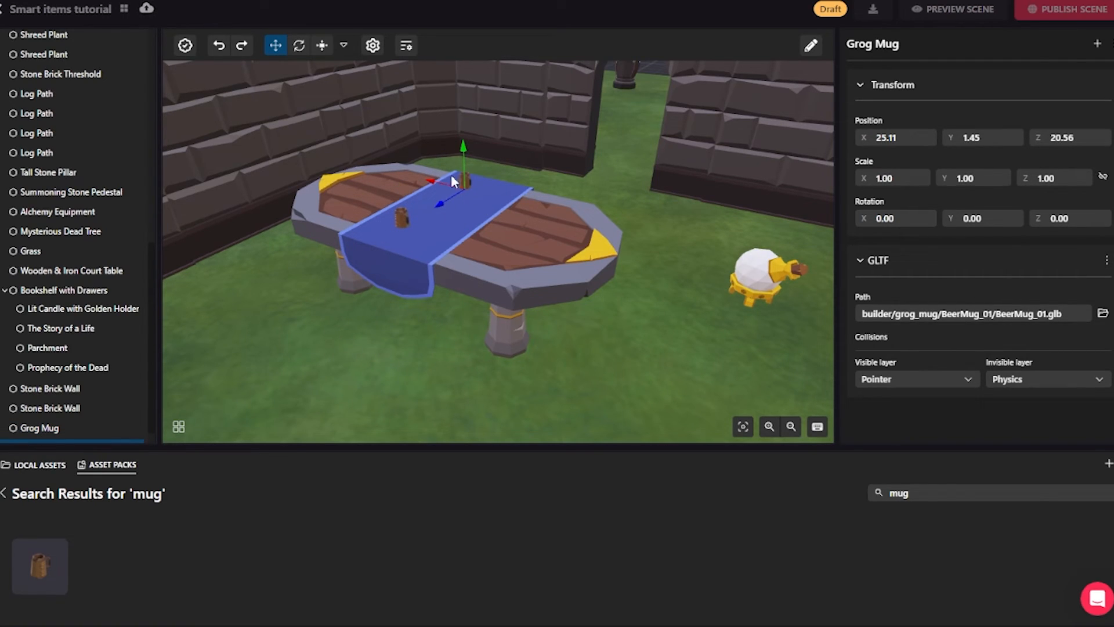
{"action": "left_click", "coordinate": [71, 270]}
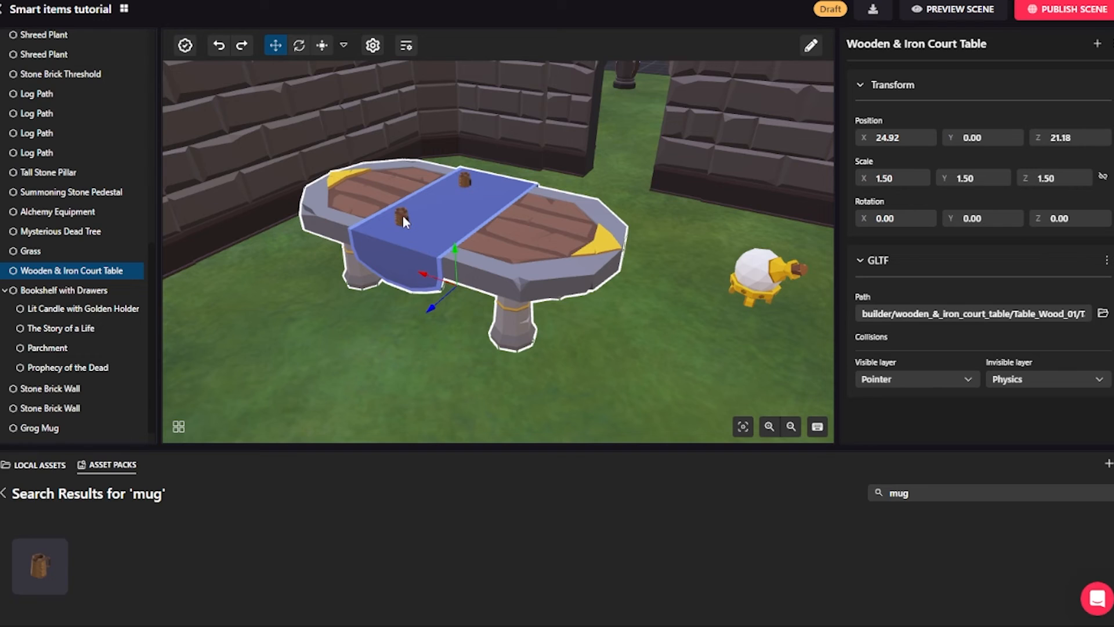
Step: Reposition the front Grog Mug neatly on the blue tablecloth beside the other mug
{"action": "left_click", "coordinate": [40, 427]}
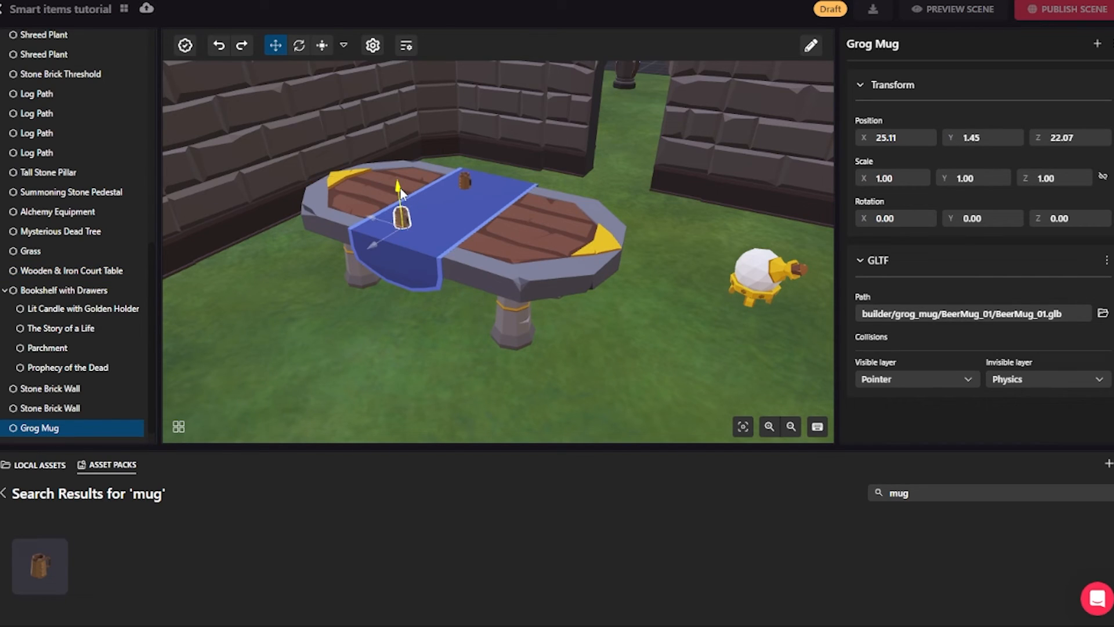
{"action": "left_click_drag", "start_coordinate": [402, 213], "coordinate": [462, 178]}
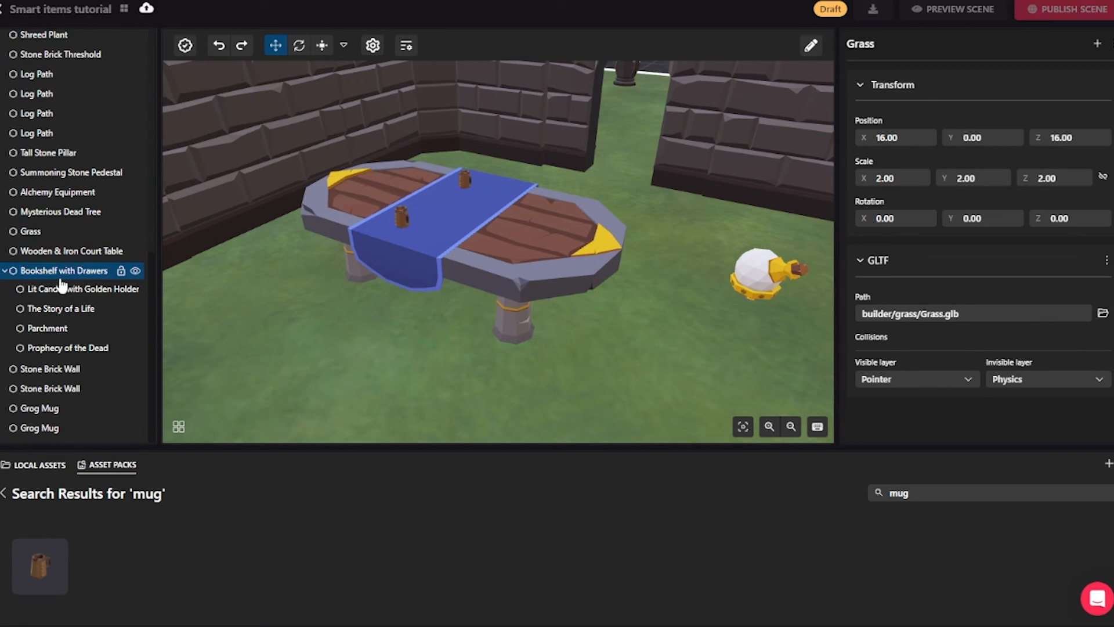
Step: Nest both Grog Mugs under the Wooden & Iron Court Table in the entity tree
{"action": "left_click", "coordinate": [71, 250]}
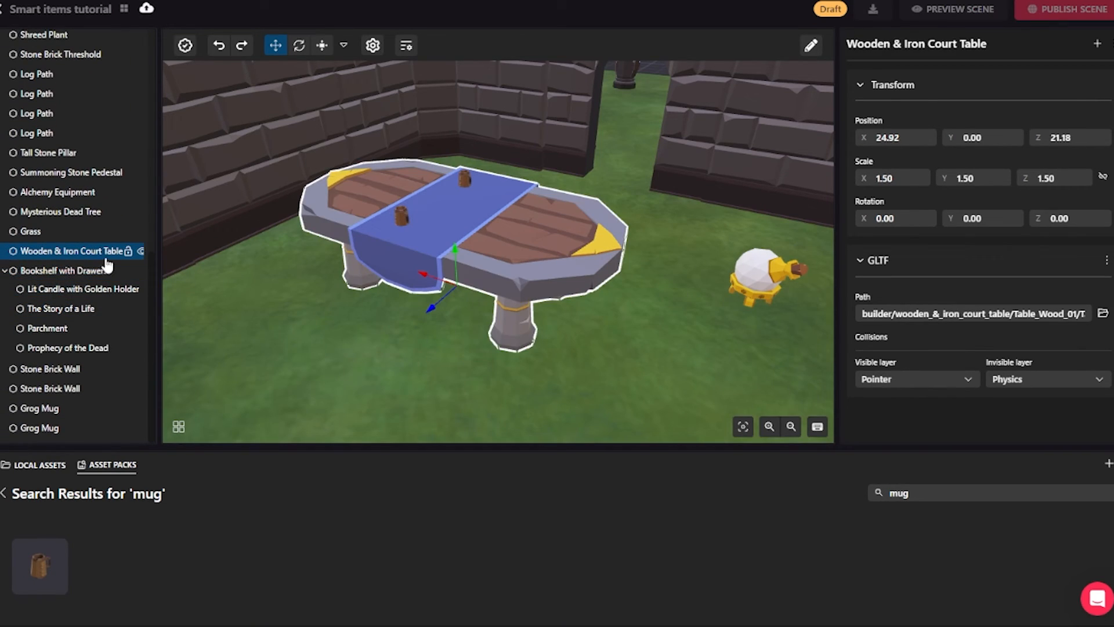
{"action": "left_click", "coordinate": [39, 408]}
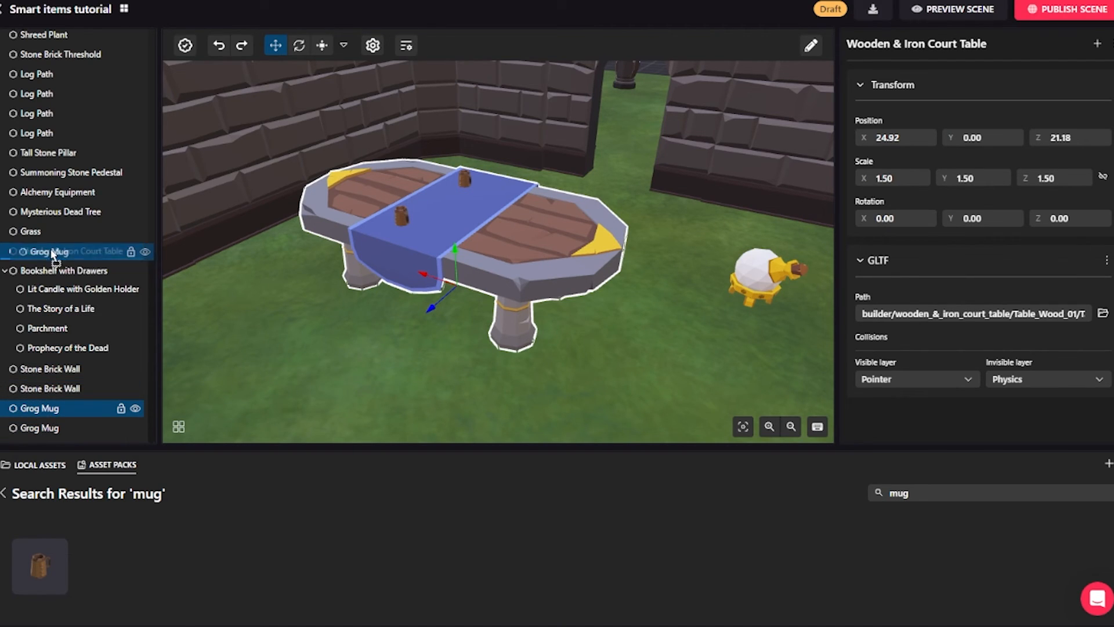
{"action": "left_click", "coordinate": [5, 251]}
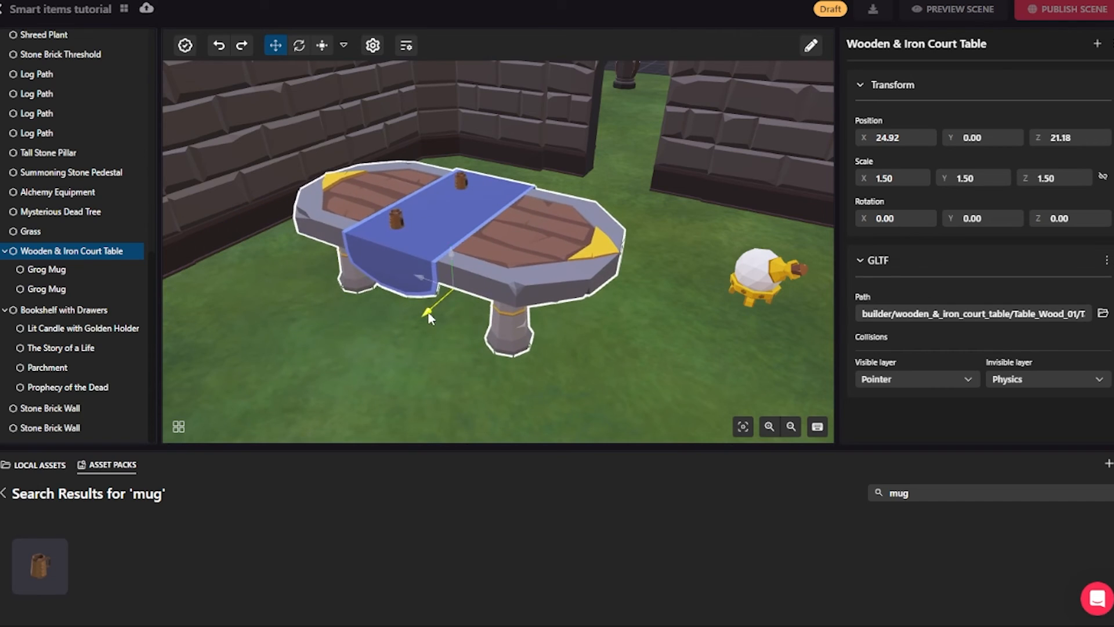
Step: Rotate the court table sideways, carrying its nested mugs with it
{"action": "left_click", "coordinate": [46, 289]}
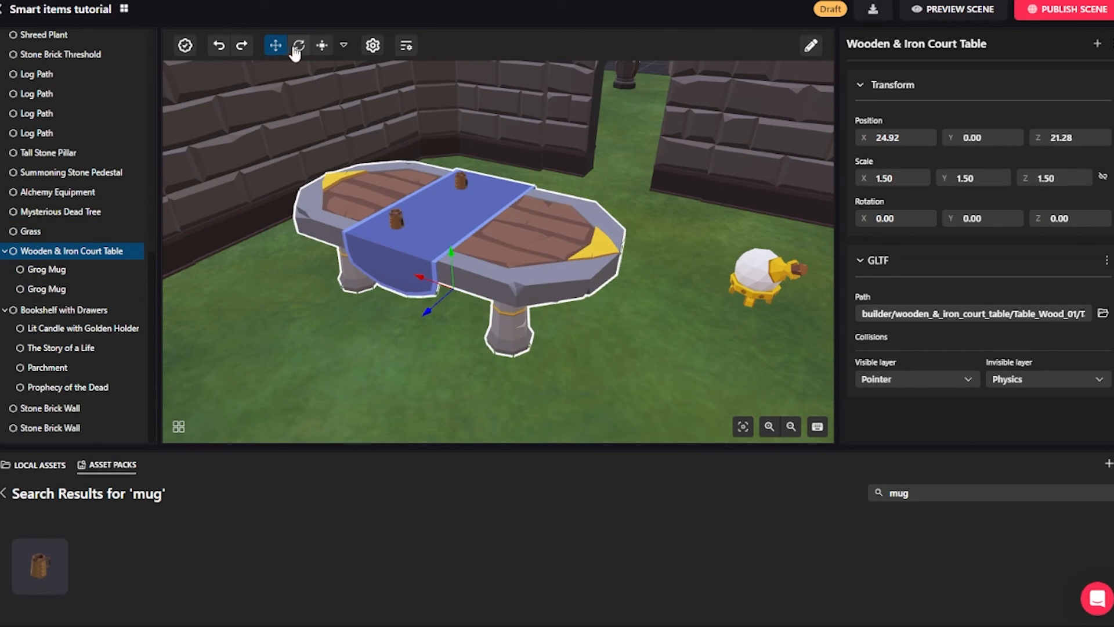
{"action": "left_click", "coordinate": [298, 45]}
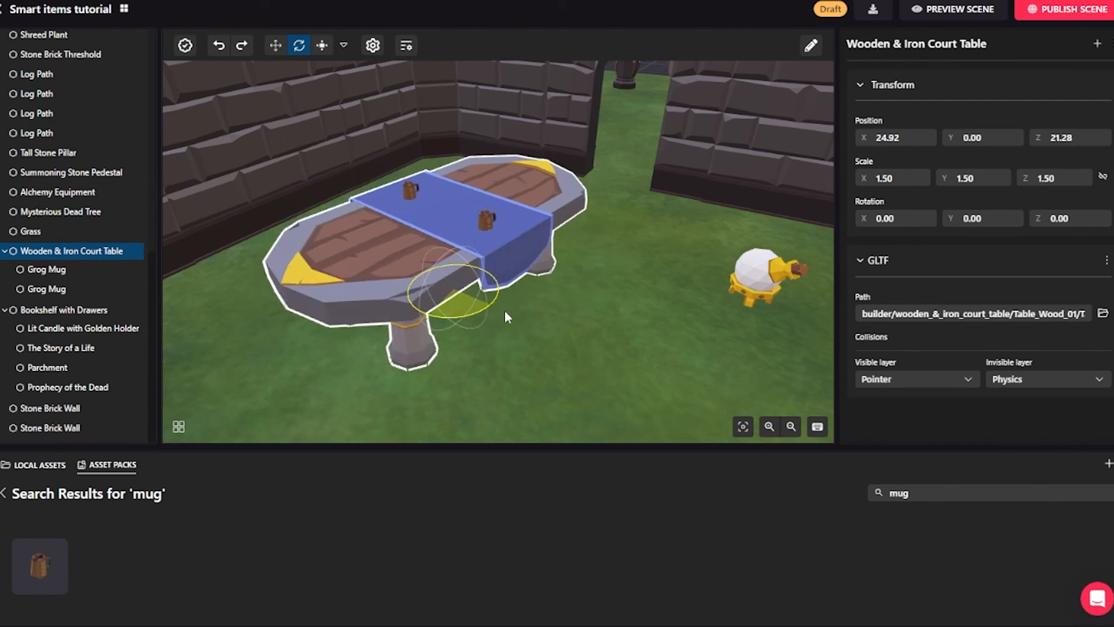
{"action": "left_click", "coordinate": [46, 269]}
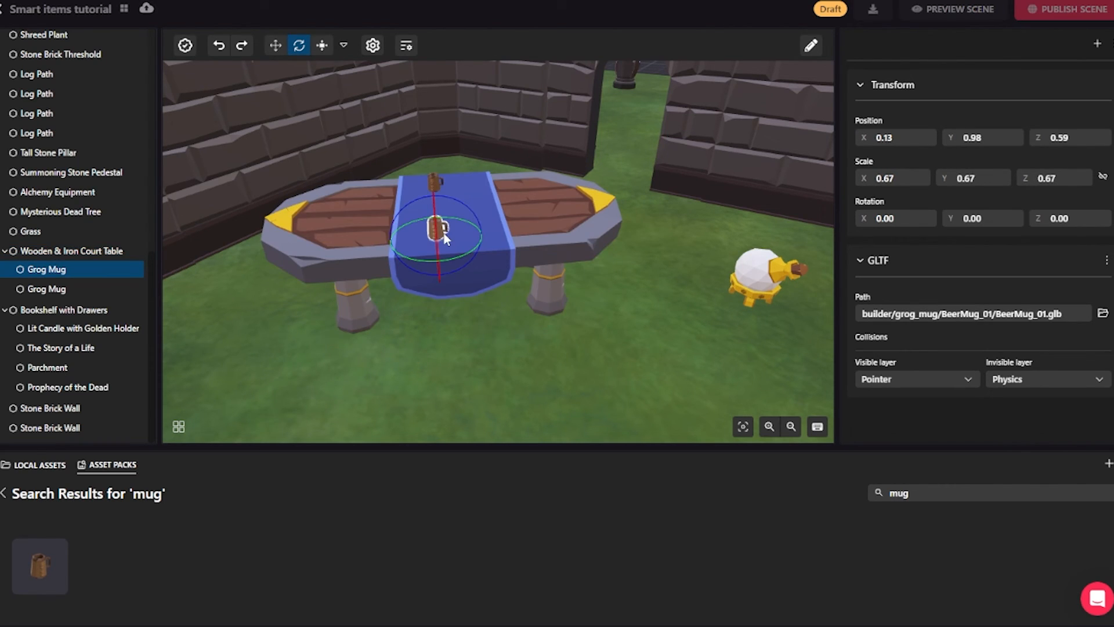
Step: Move a nested mug to the middle of the tablecloth at 0.14, 0.98, 0.27
{"action": "left_click", "coordinate": [273, 45]}
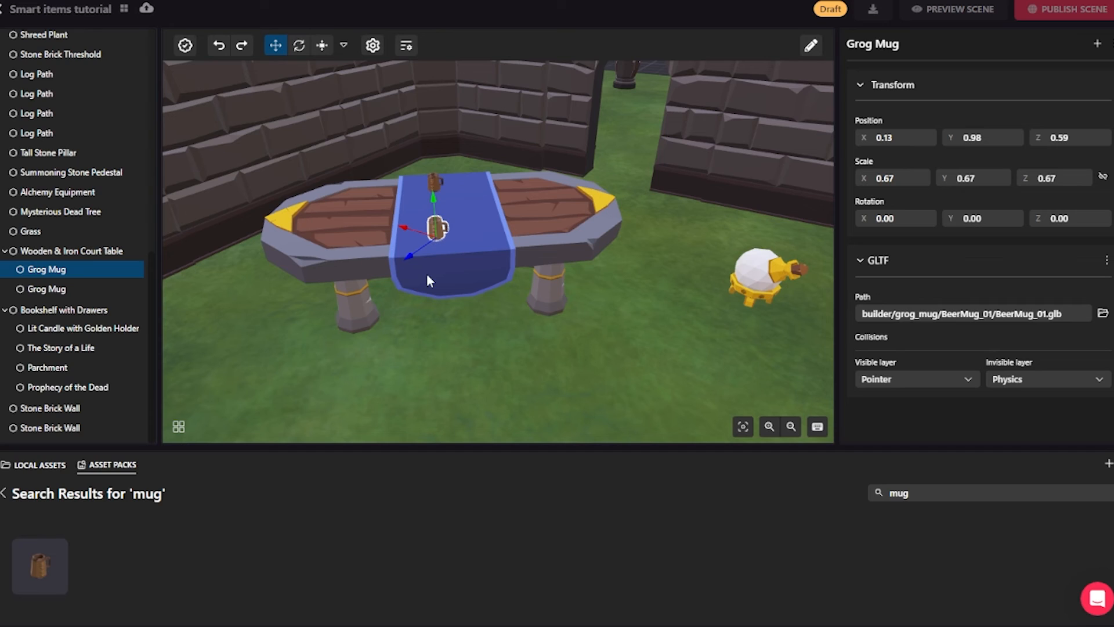
{"action": "left_click_drag", "start_coordinate": [438, 227], "coordinate": [359, 206]}
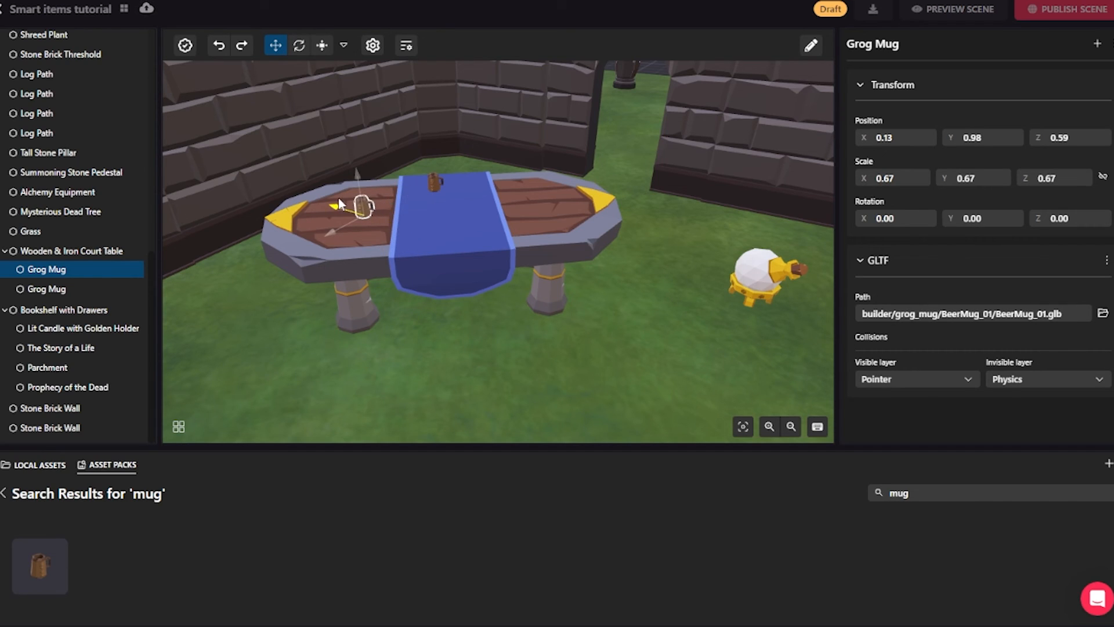
{"action": "left_click_drag", "start_coordinate": [362, 207], "coordinate": [416, 224]}
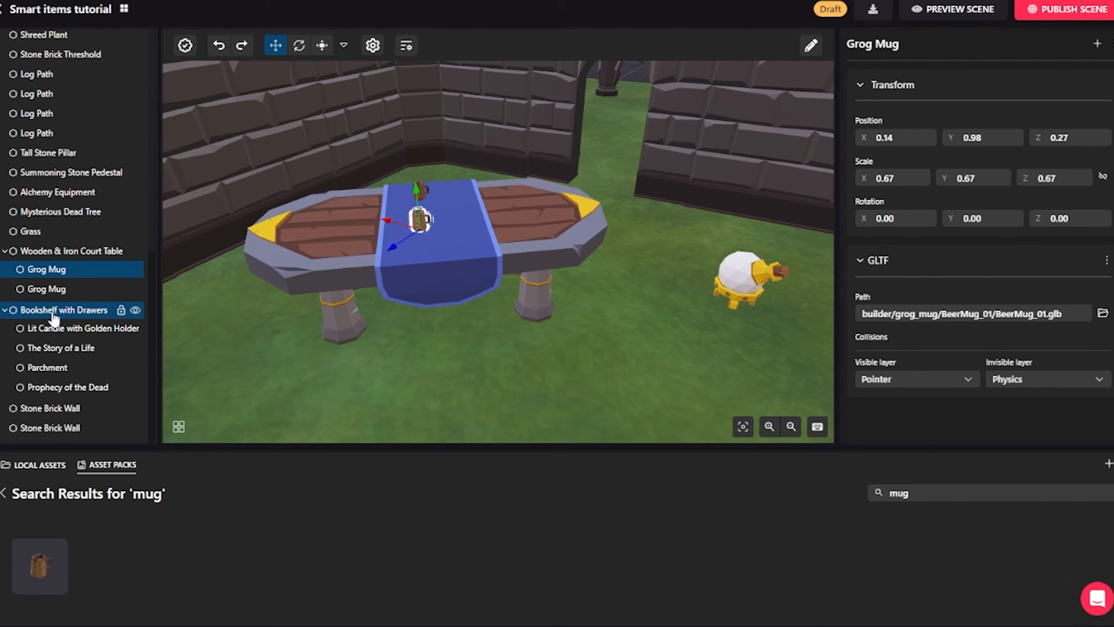
Step: Lower the Lit Candle to height 2.37 on the bookshelf top and shift the bookshelf to 28.48, 0.00, 28.30
{"action": "left_click", "coordinate": [65, 309]}
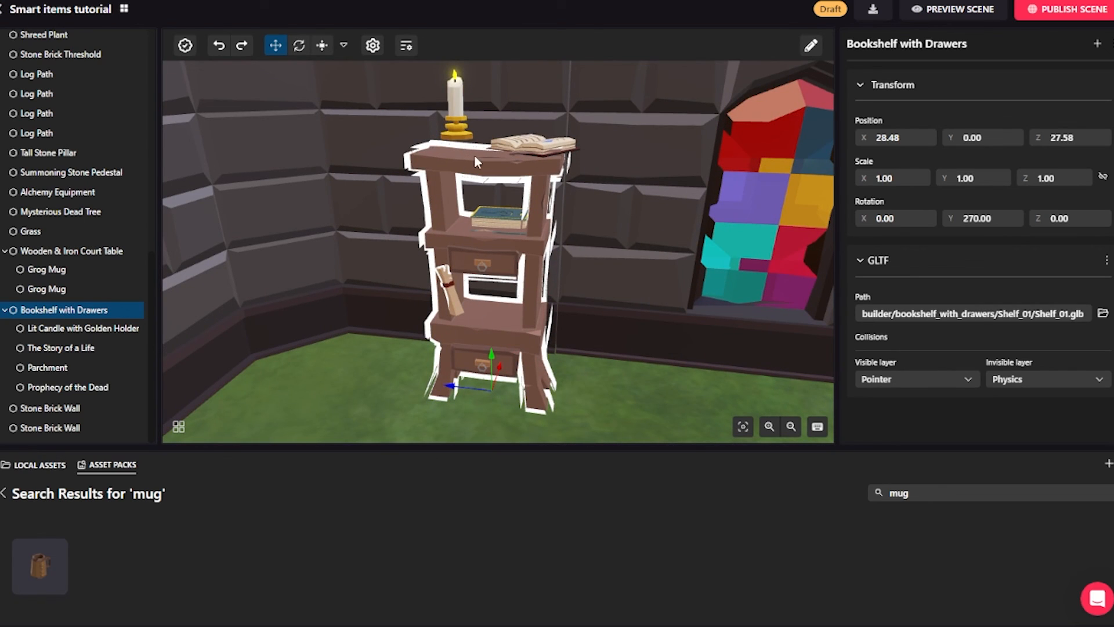
{"action": "left_click", "coordinate": [67, 387]}
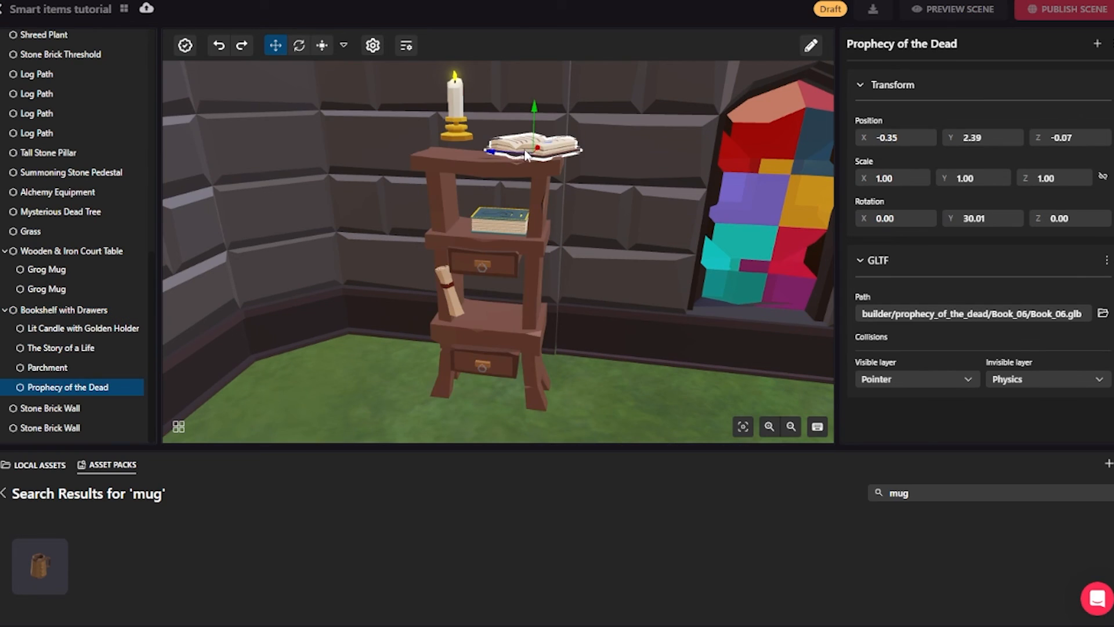
{"action": "left_click", "coordinate": [83, 327]}
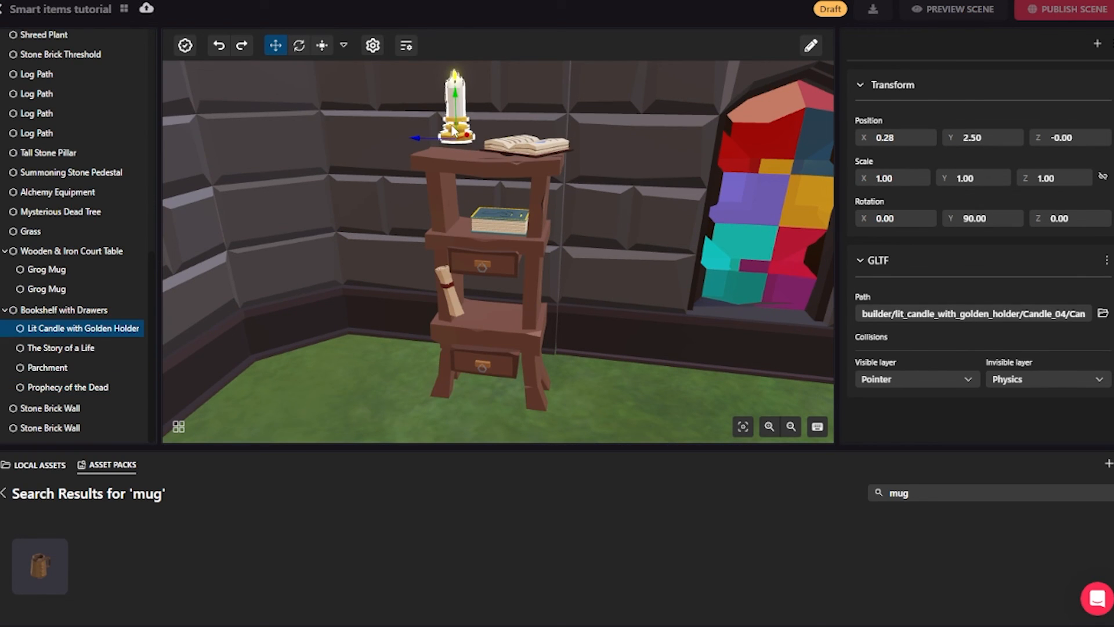
{"action": "left_click_drag", "start_coordinate": [451, 100], "coordinate": [450, 117]}
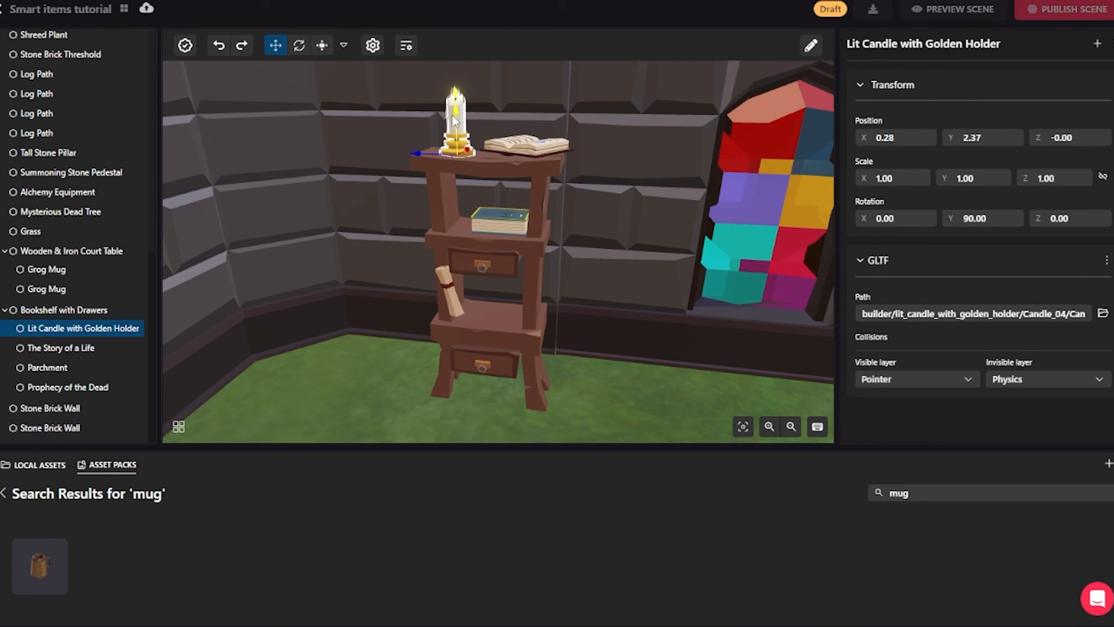
{"action": "left_click", "coordinate": [65, 309]}
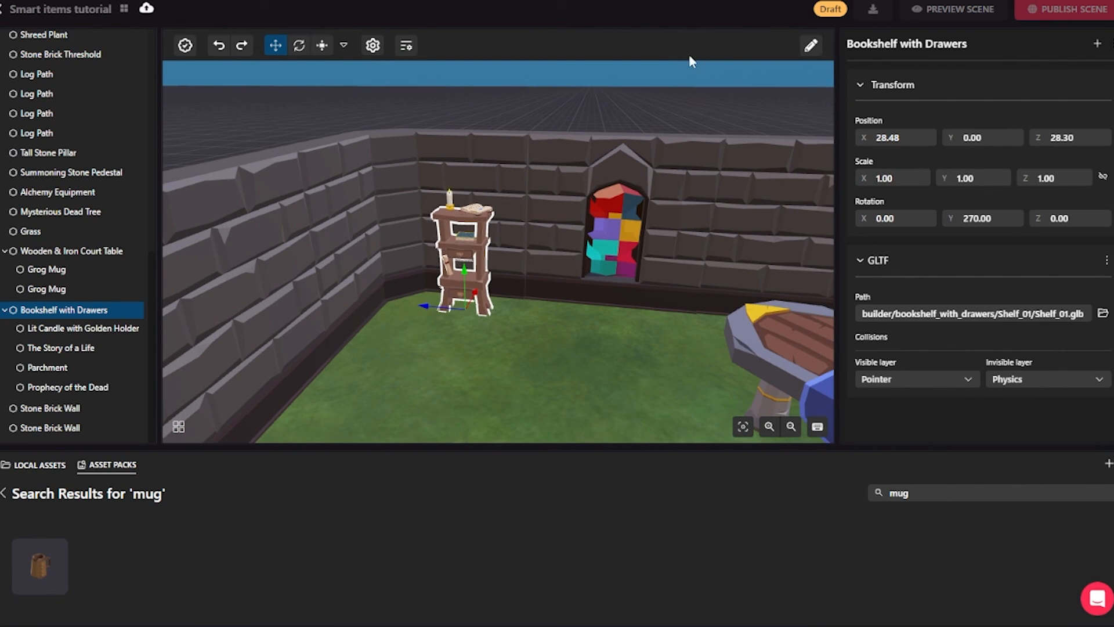
{"action": "mouse_move", "coordinate": [648, 51]}
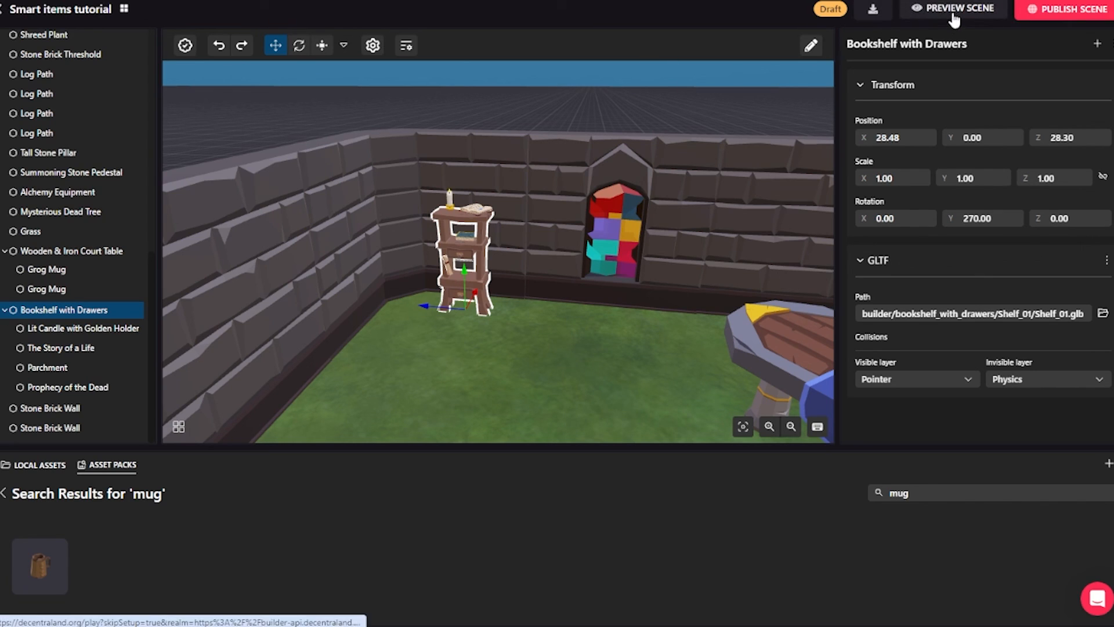
Step: Launch the scene preview in Decentraland Explorer with the avatar near the table and bookshelf
{"action": "left_click", "coordinate": [951, 8]}
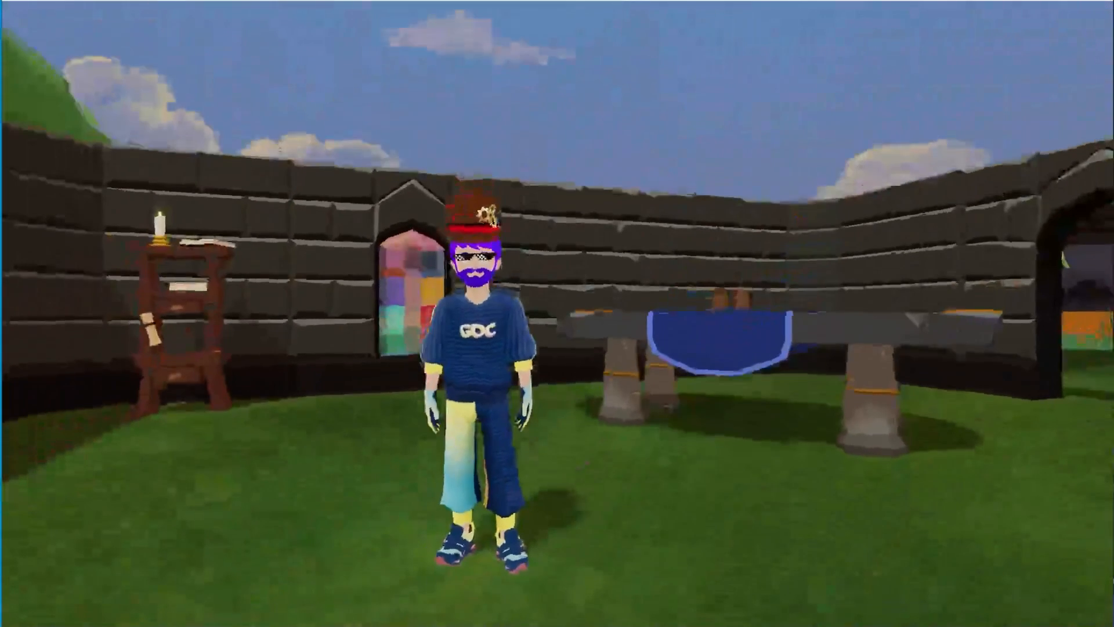